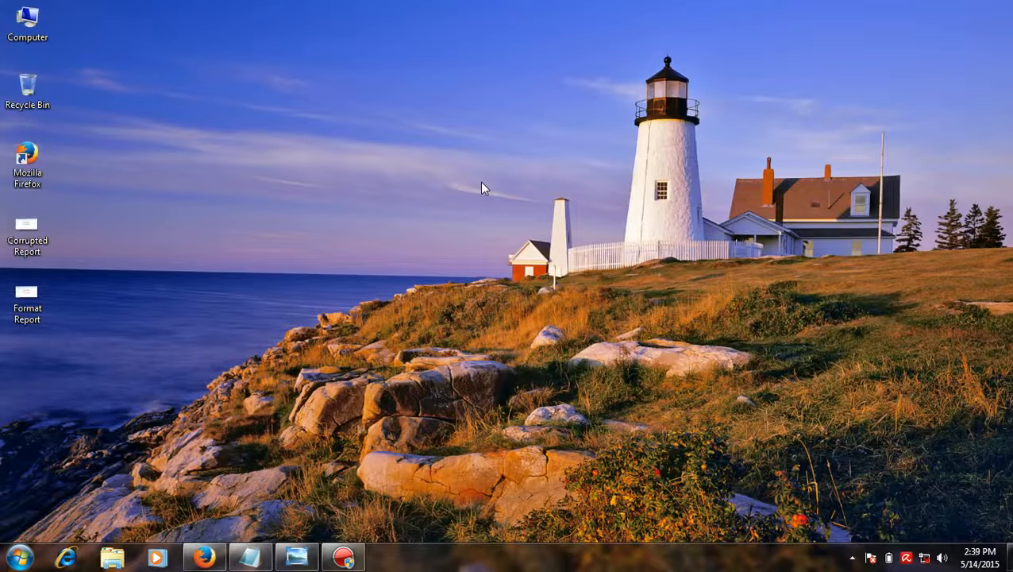
mouse_move(413, 280)
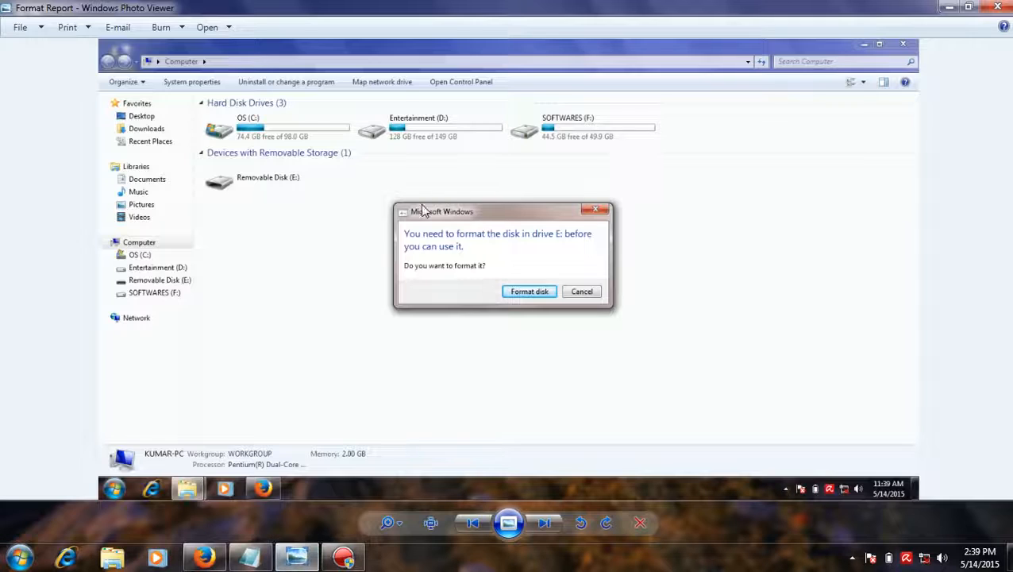
mouse_move(467, 235)
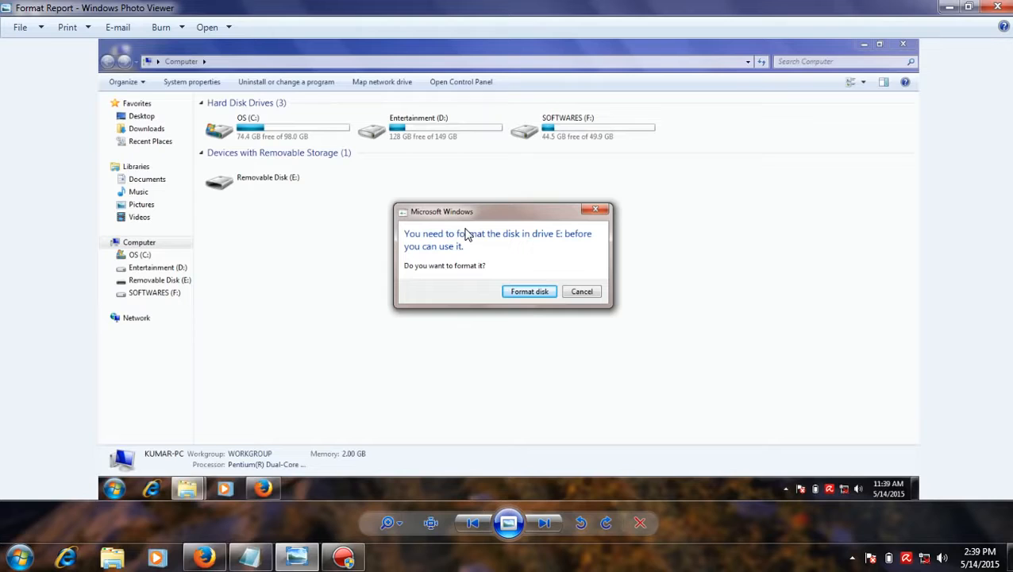
mouse_move(473, 240)
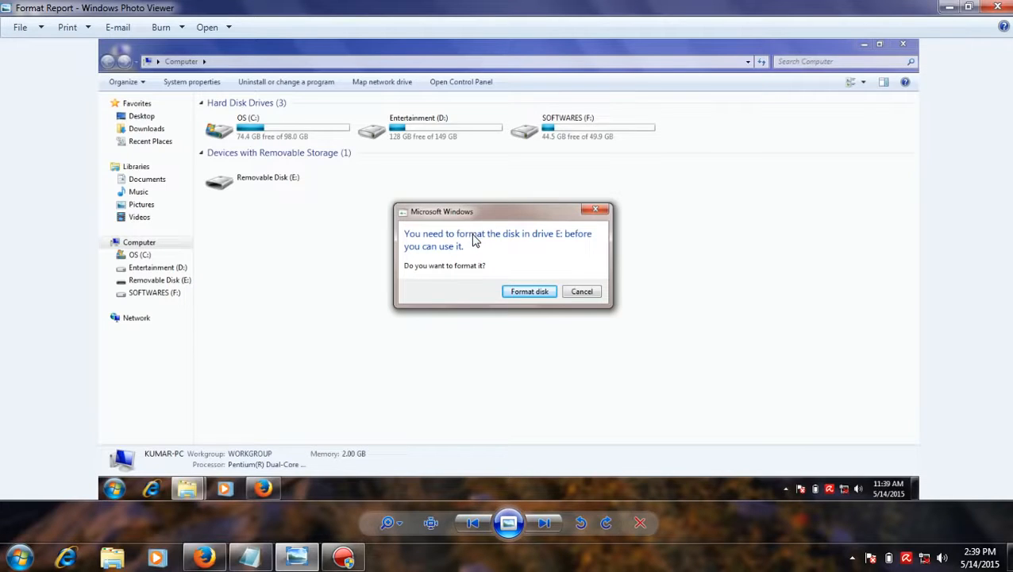
mouse_move(564, 320)
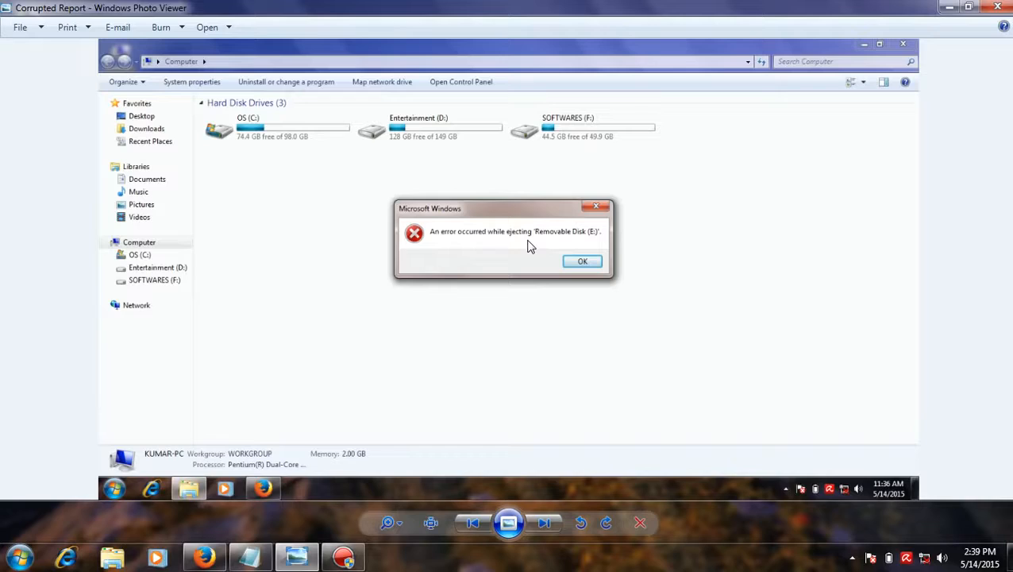
mouse_move(487, 225)
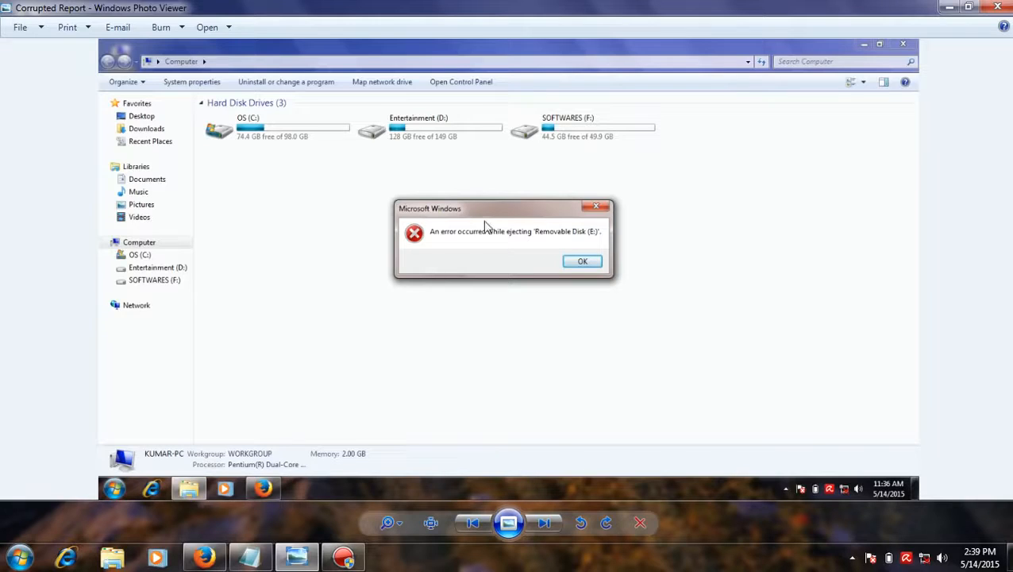
- Close the photo viewer and launch an administrator Command Prompt from the Start menu search for cmd
left_click(581, 261)
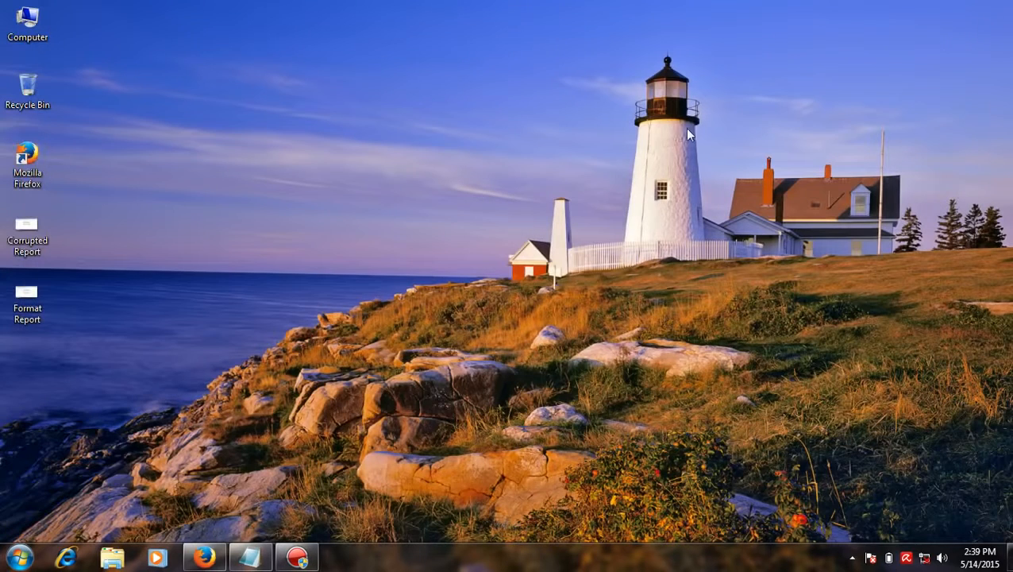
left_click(13, 556)
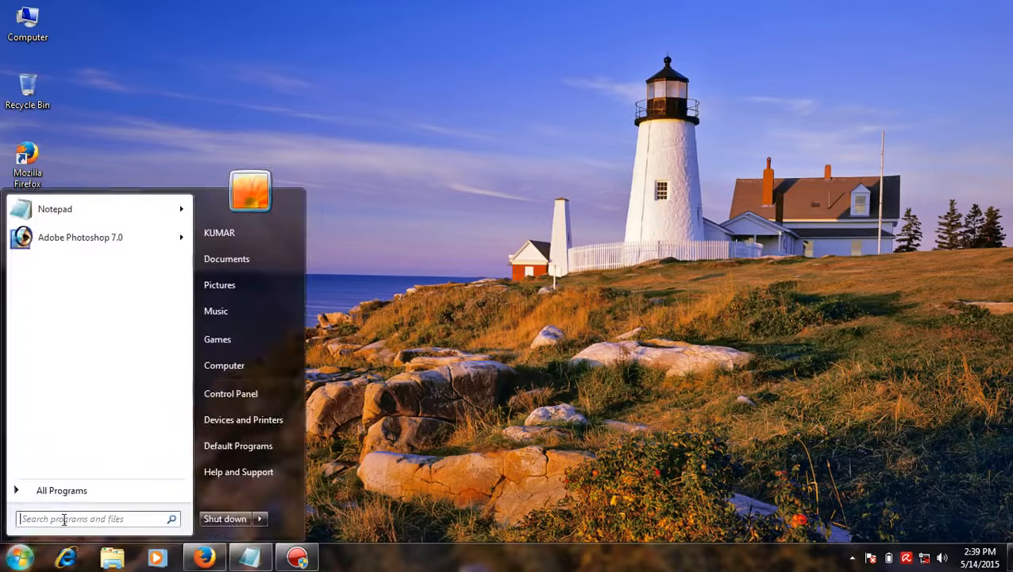
type("cmd")
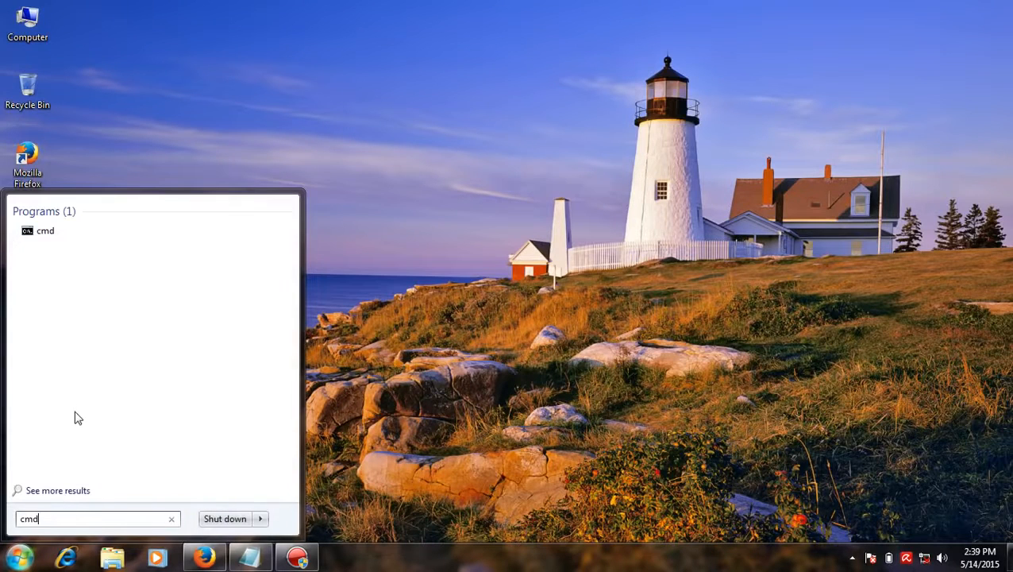
right_click(44, 230)
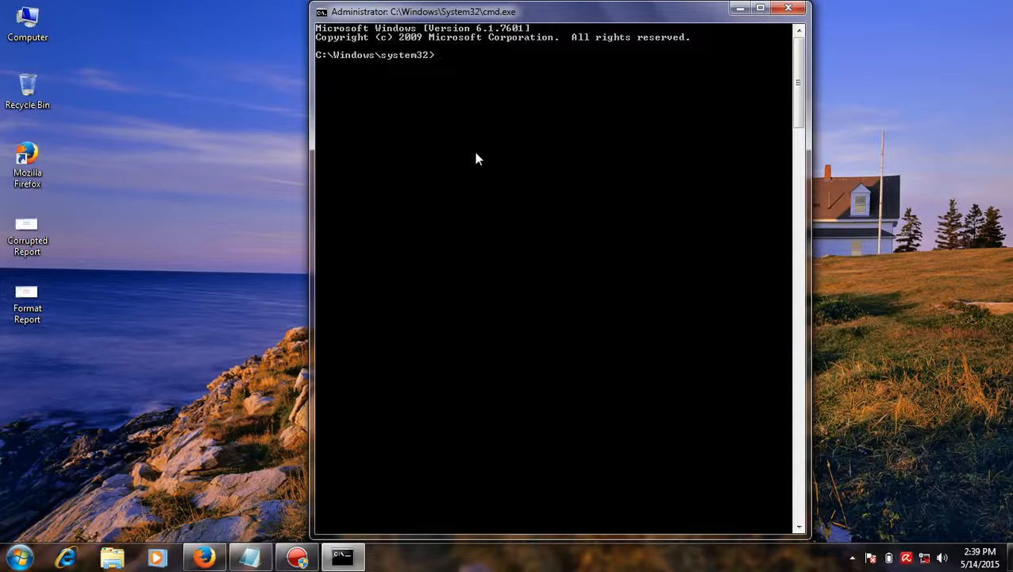
- Start DiskPart and list the disks: Disk 0 at 298 GB and Disk 1 at 7731 MB
type("diskpart")
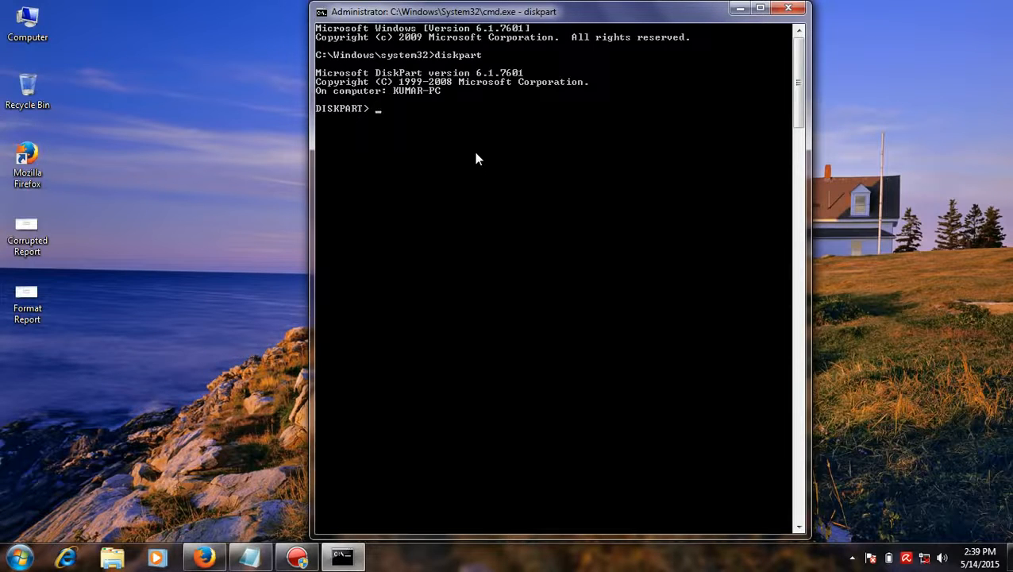
type("list dis")
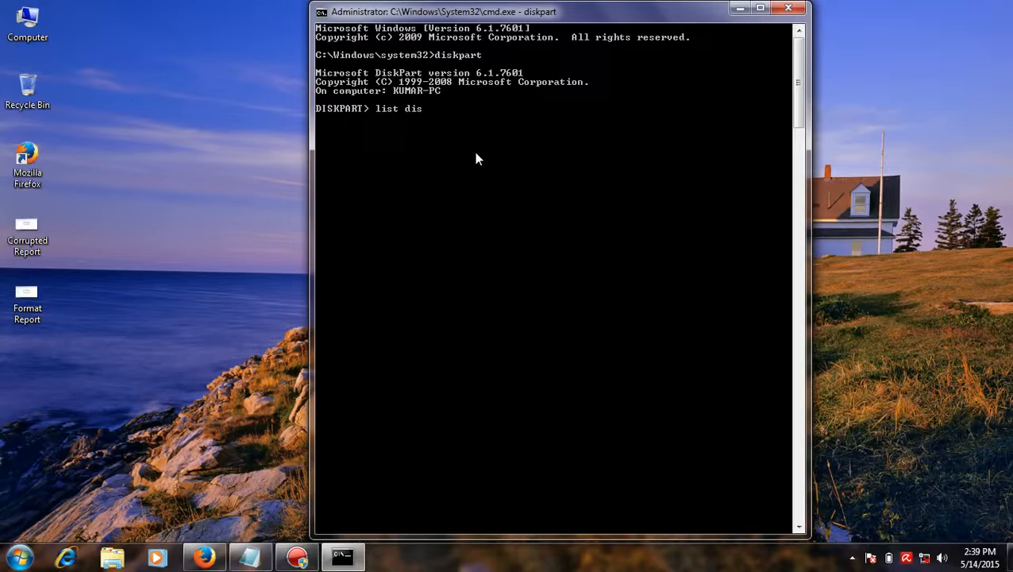
key("Return")
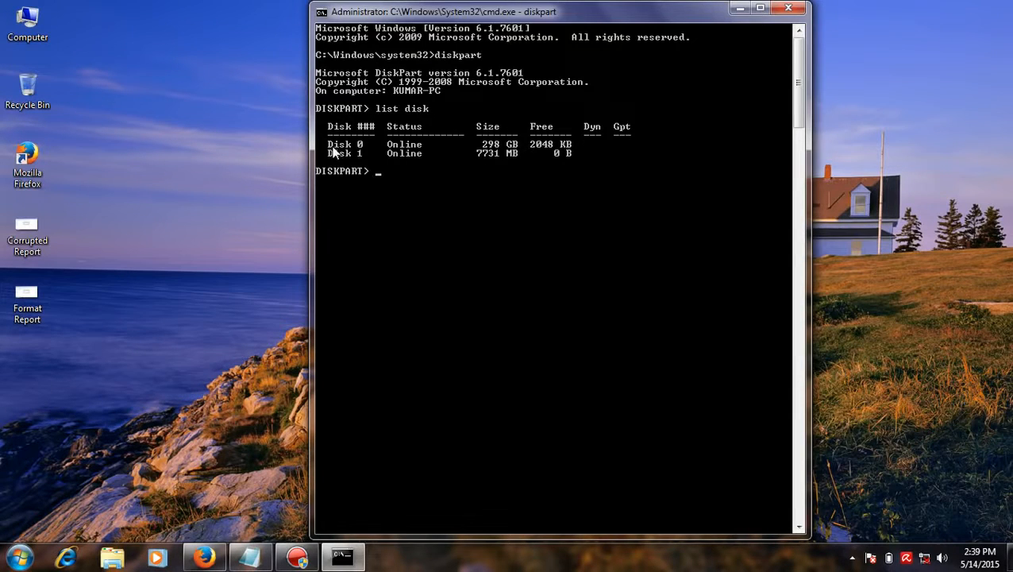
mouse_move(458, 171)
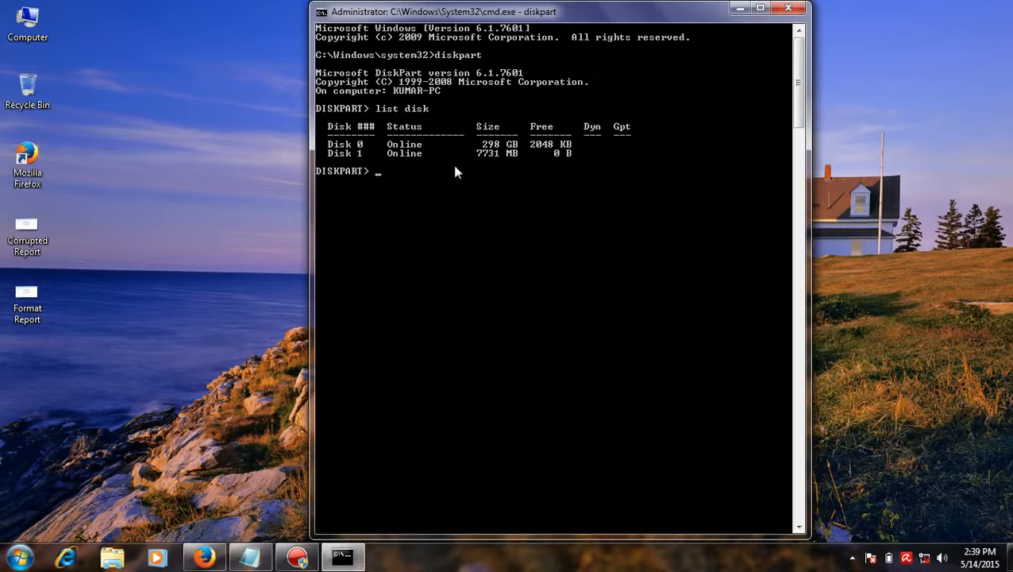
mouse_move(492, 170)
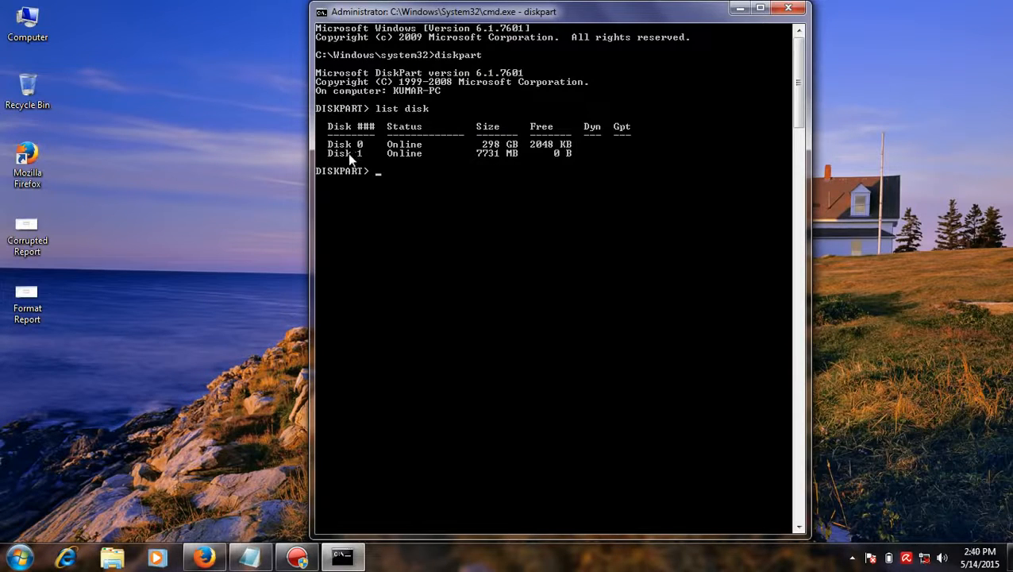
mouse_move(468, 254)
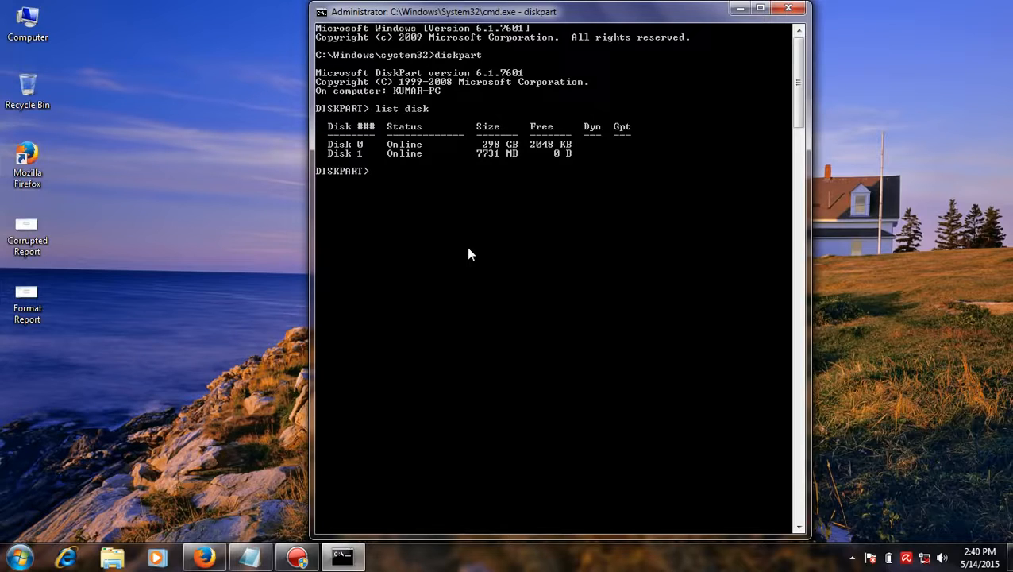
- Select disk 1 and show its details: removable FAT32 volume G, 7730 MB, Healthy
type("selec")
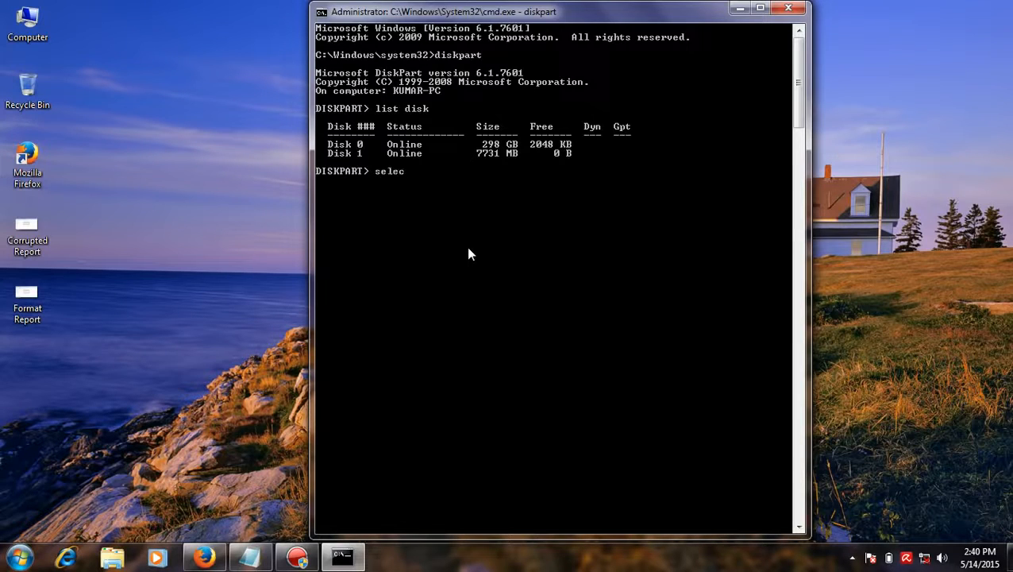
type("t disk 1")
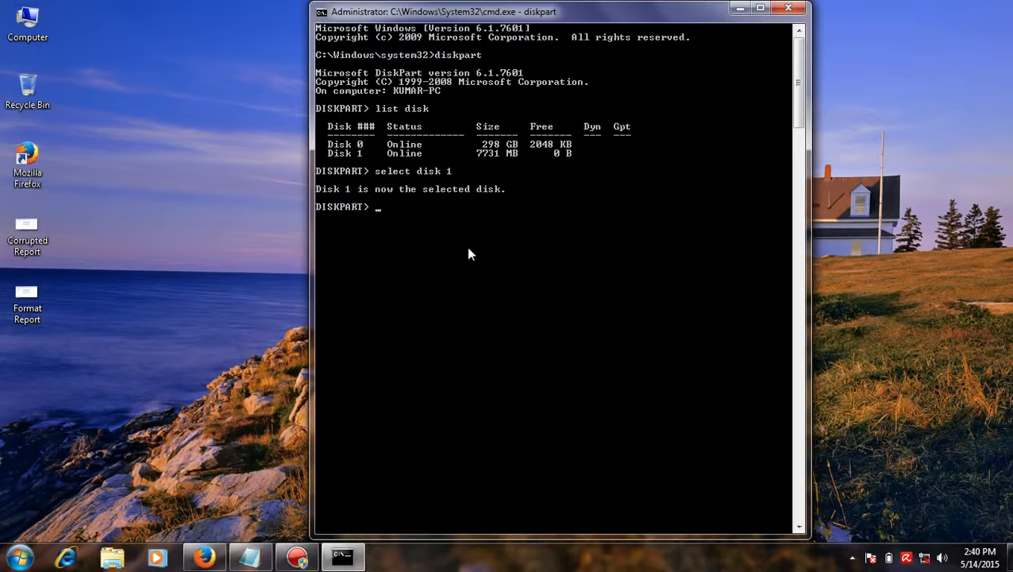
type("det")
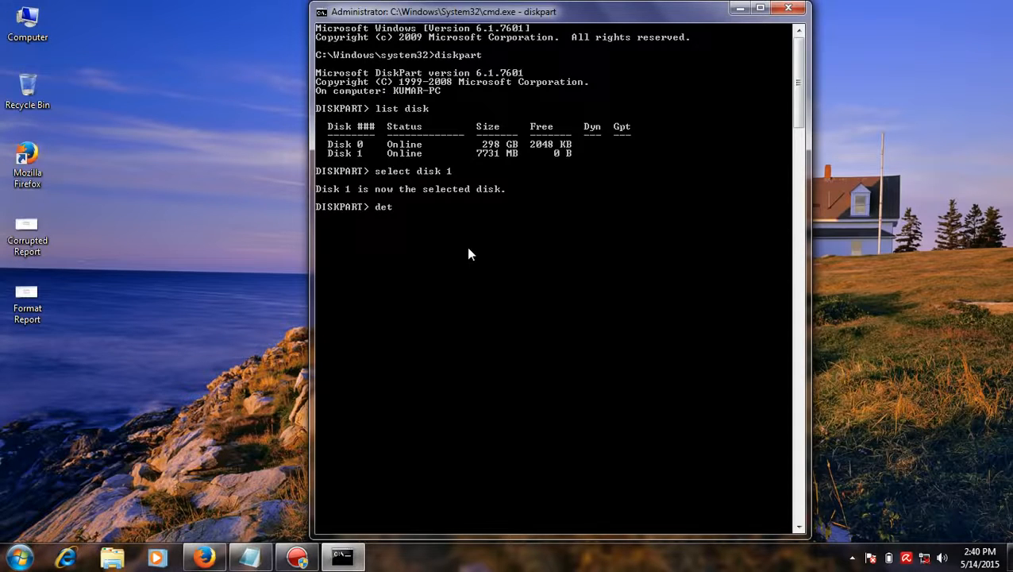
type("ail disk")
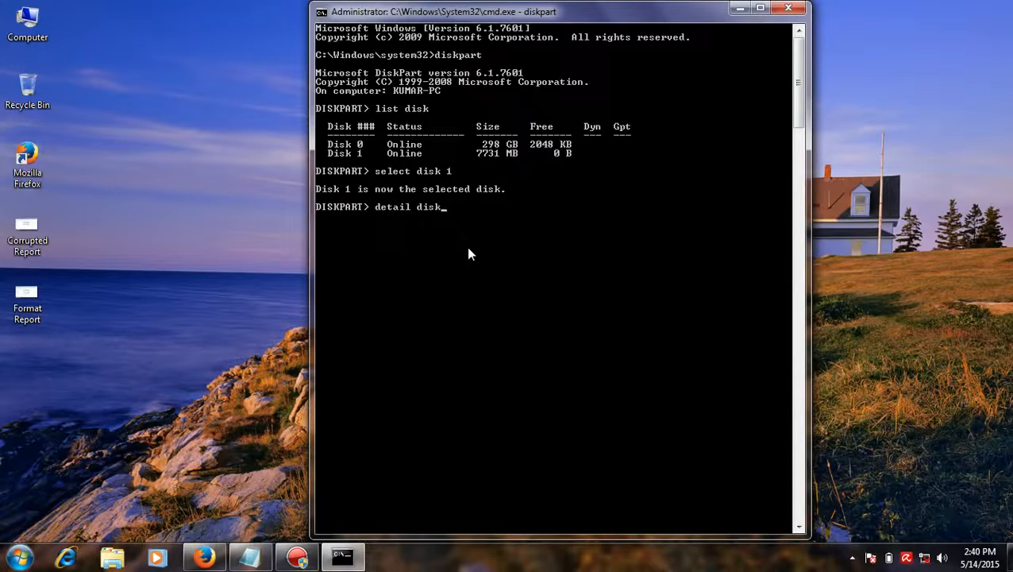
key("Return")
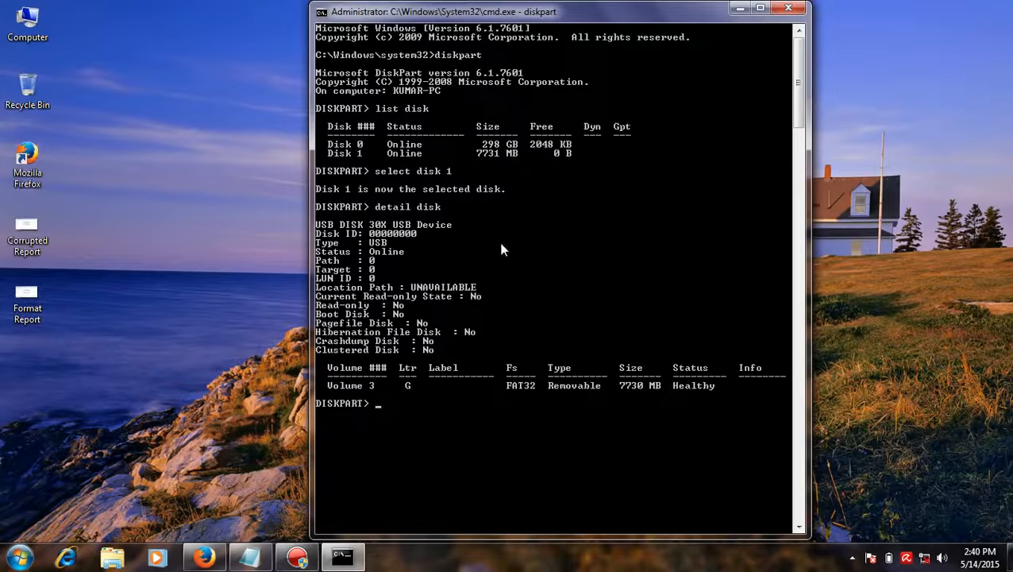
scroll("down", 3)
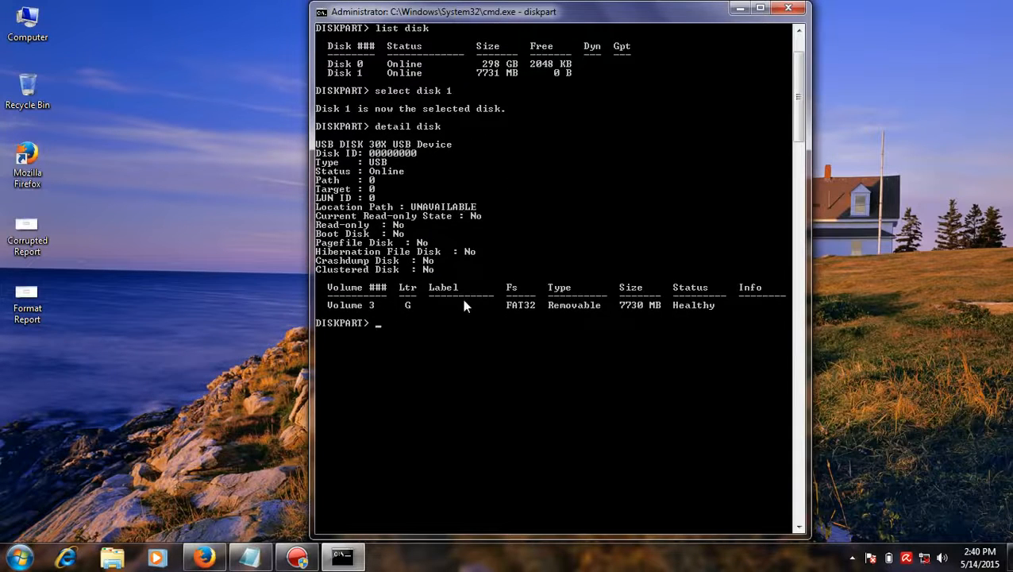
scroll("down", 3)
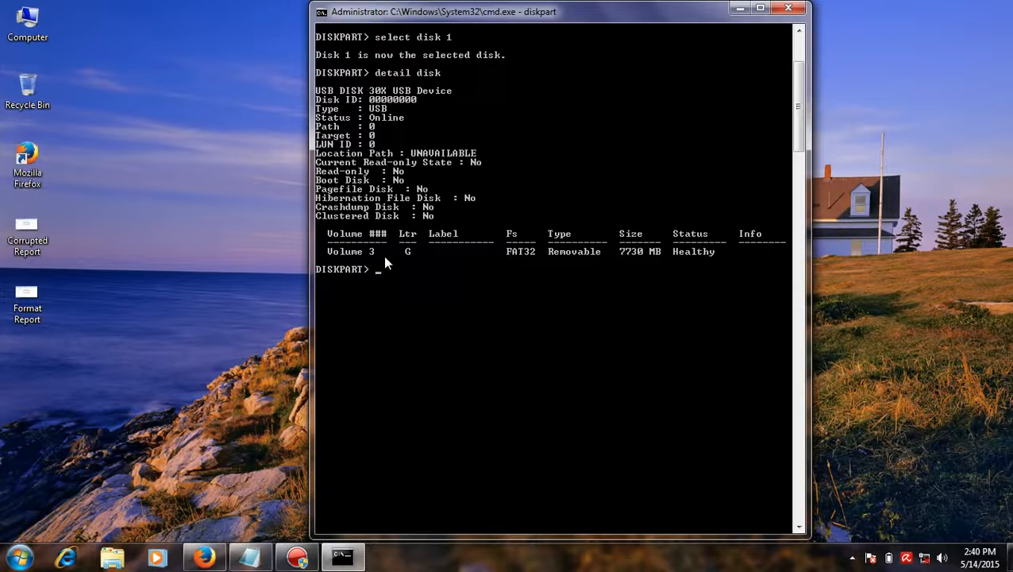
- Select volume 3 and show its details: FAT32, 7730 MB, Healthy
type("select")
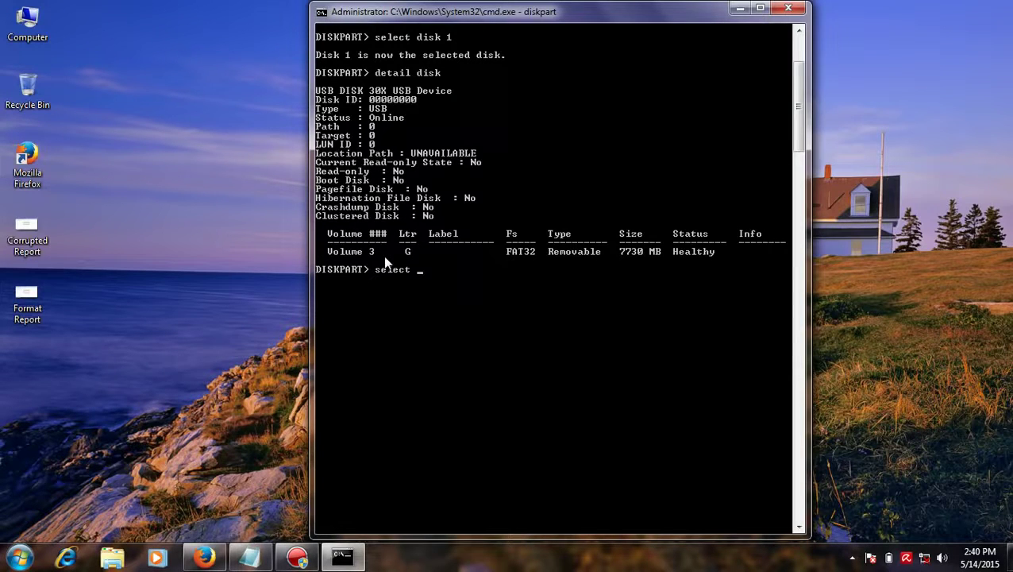
type("volume")
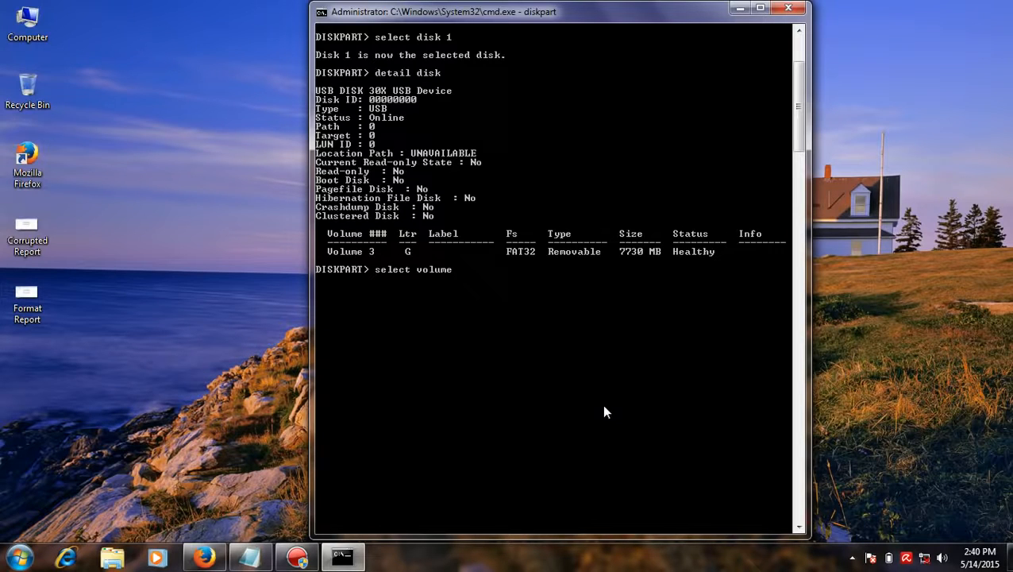
mouse_move(319, 261)
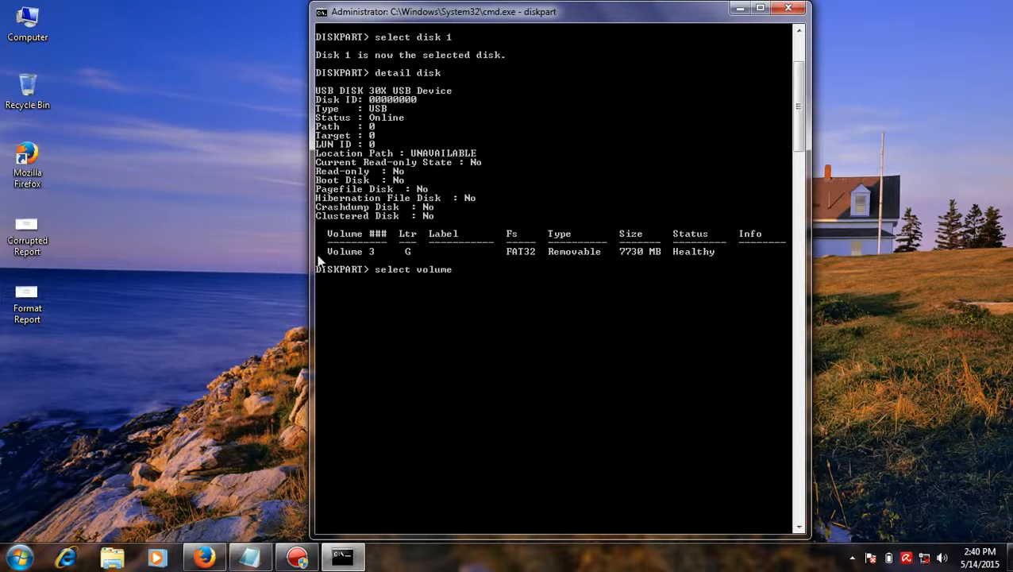
mouse_move(663, 383)
type(" 3")
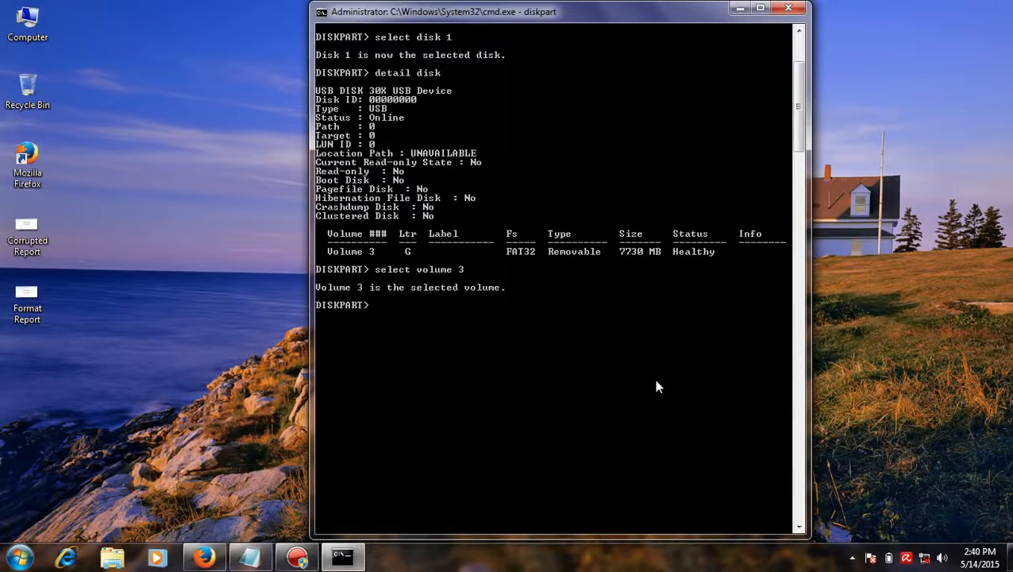
type("de")
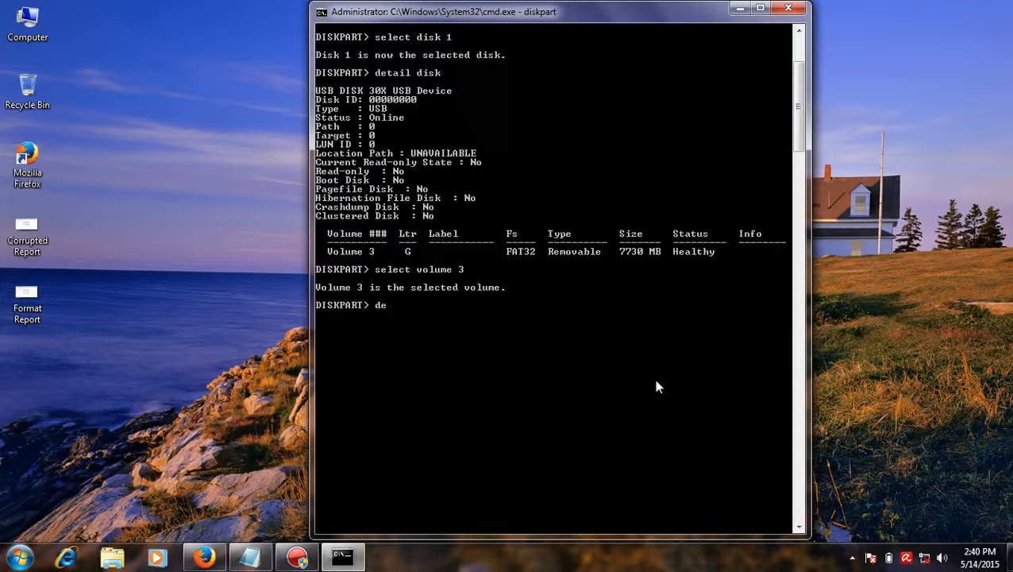
type("tail vo")
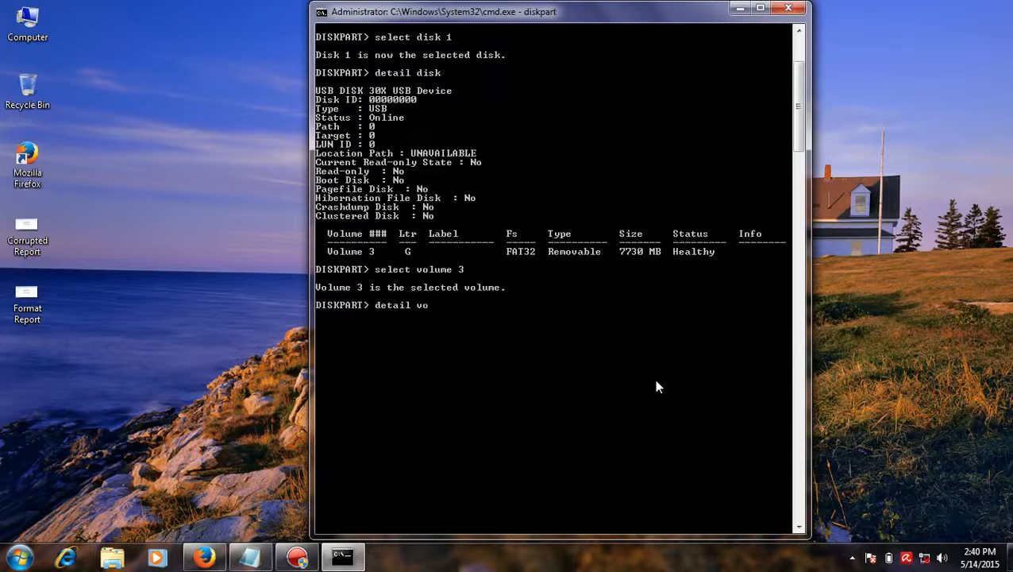
key("Return")
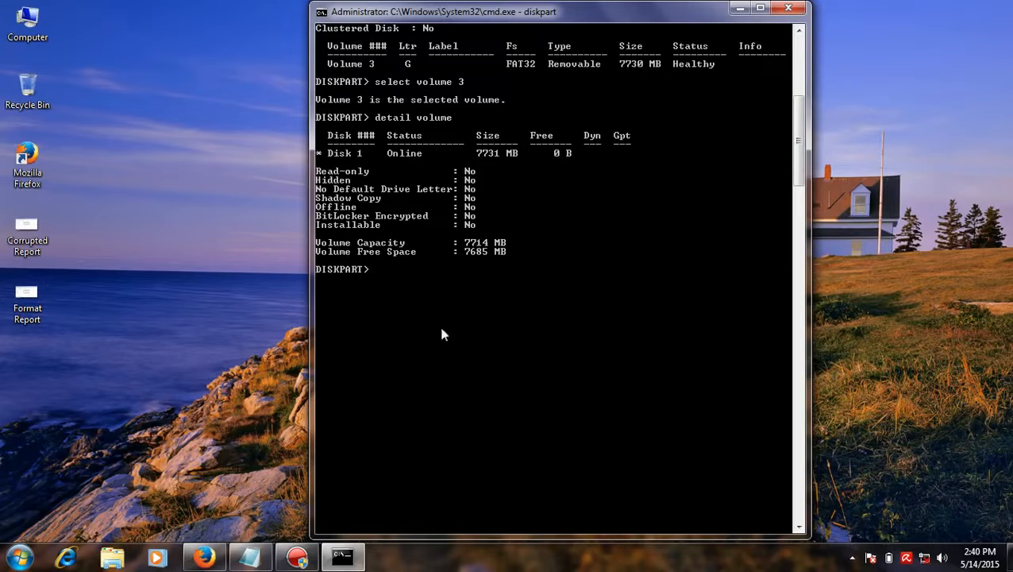
- Show the details of partition 1: type 0B, active, holding FAT32 volume G
type("detail pa")
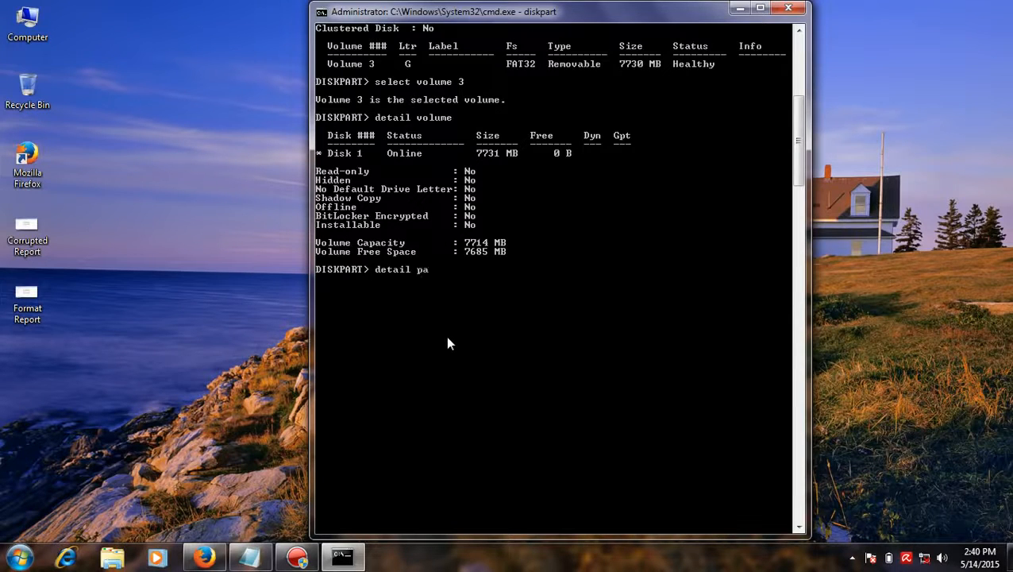
type("rtition")
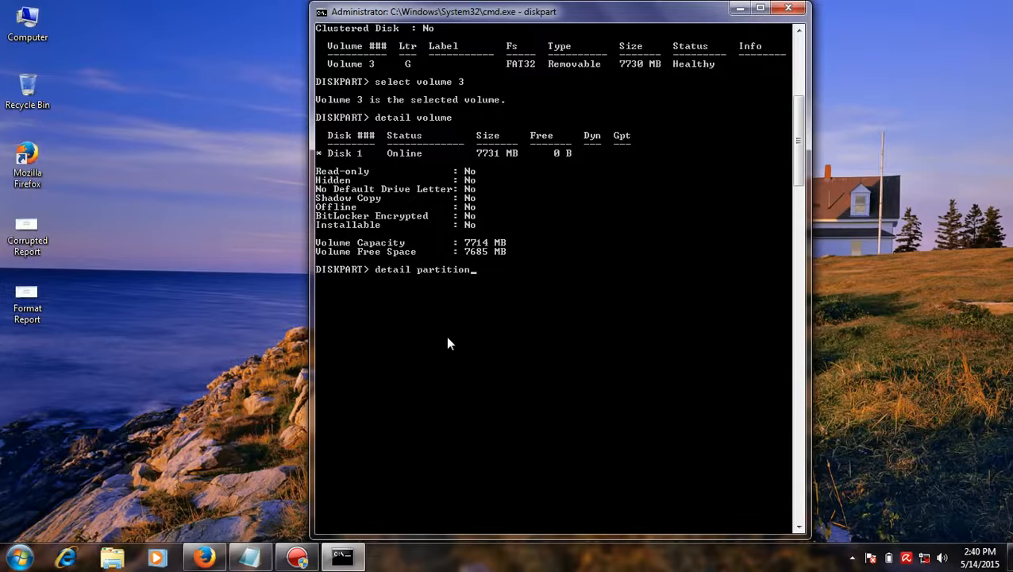
key("Return")
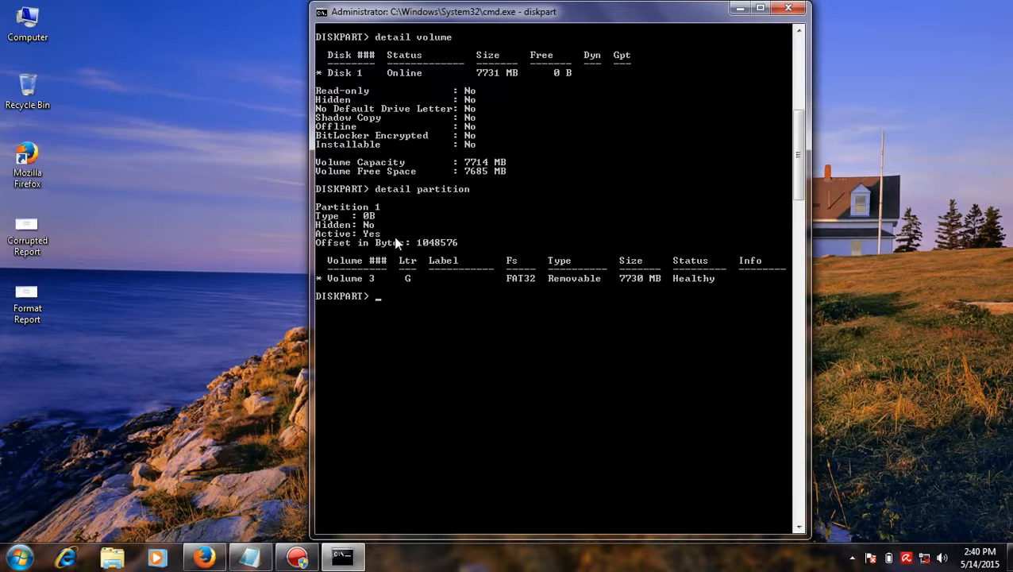
mouse_move(389, 210)
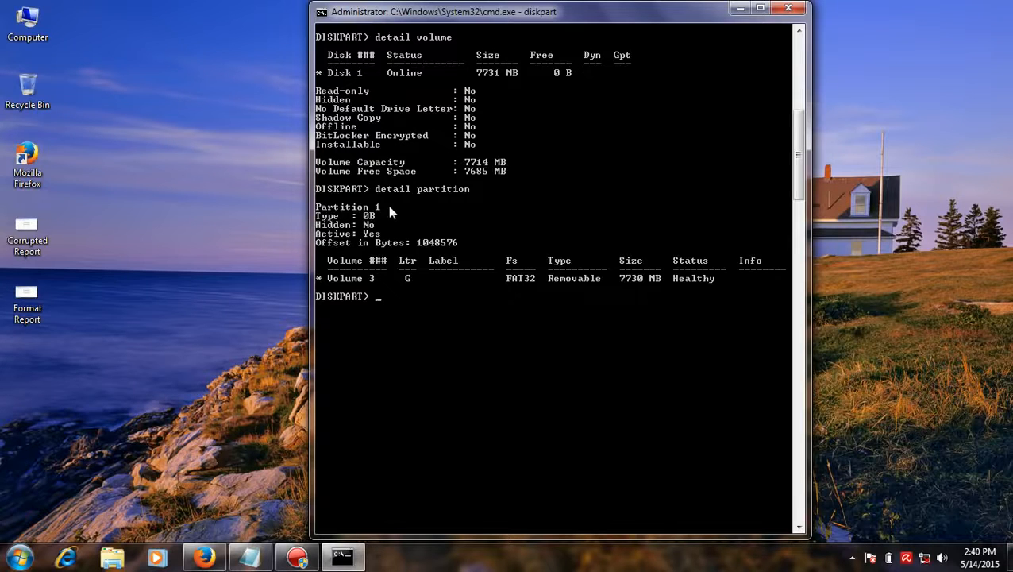
mouse_move(457, 320)
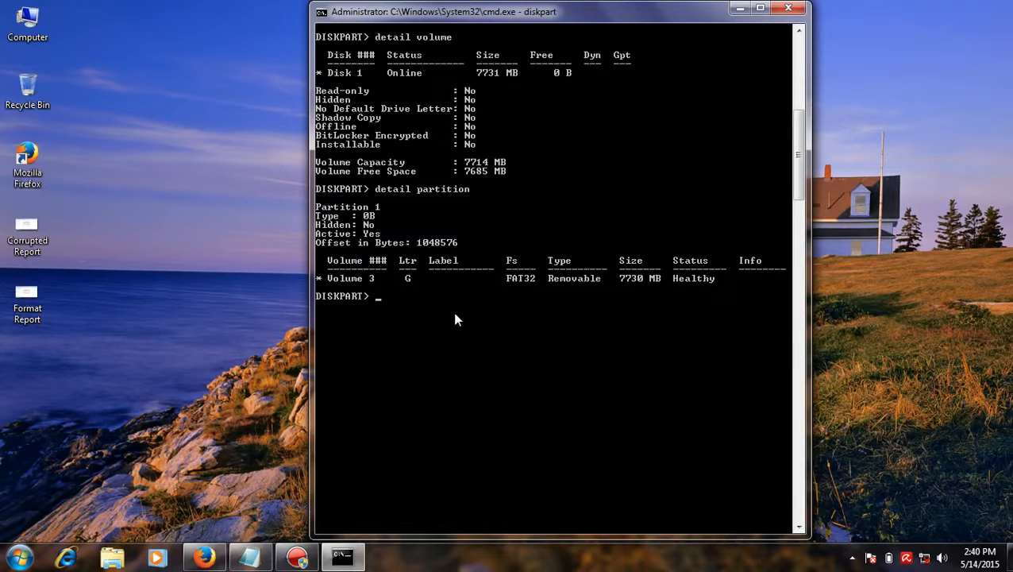
- Select volume 3 and wipe the USB disk with the clean command
type("s")
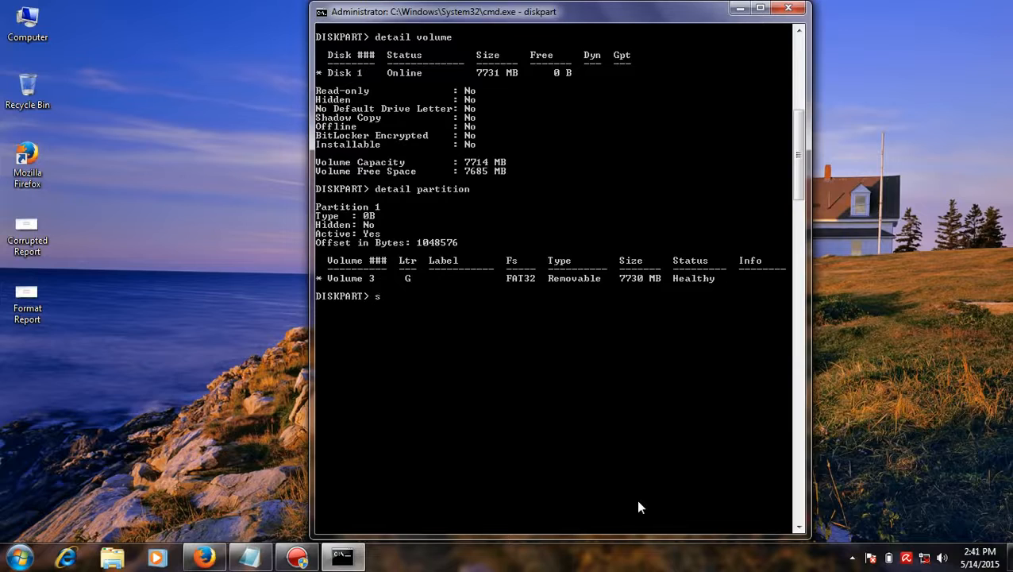
type("elect vol")
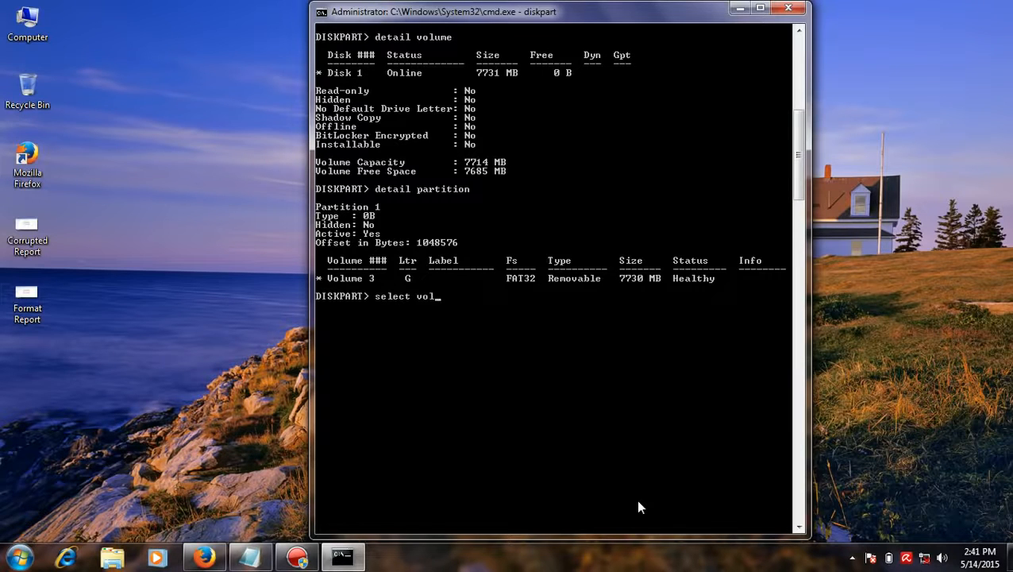
key("Return")
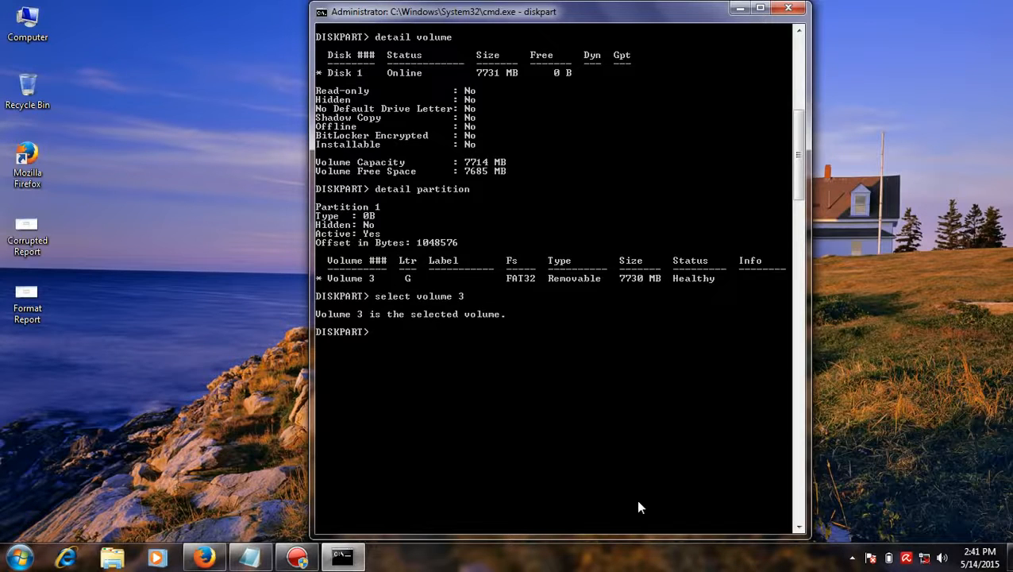
type("clean")
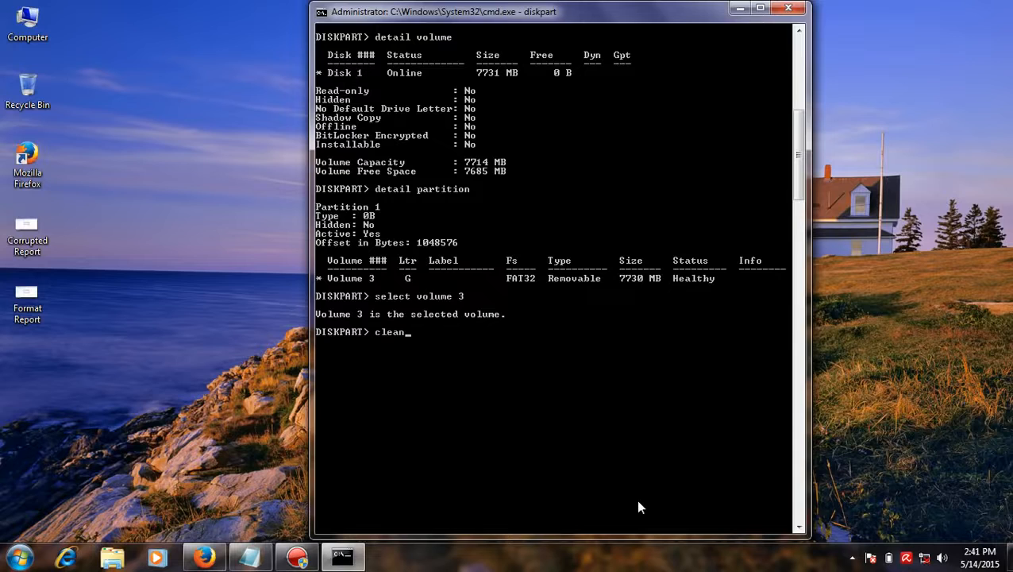
key("Return")
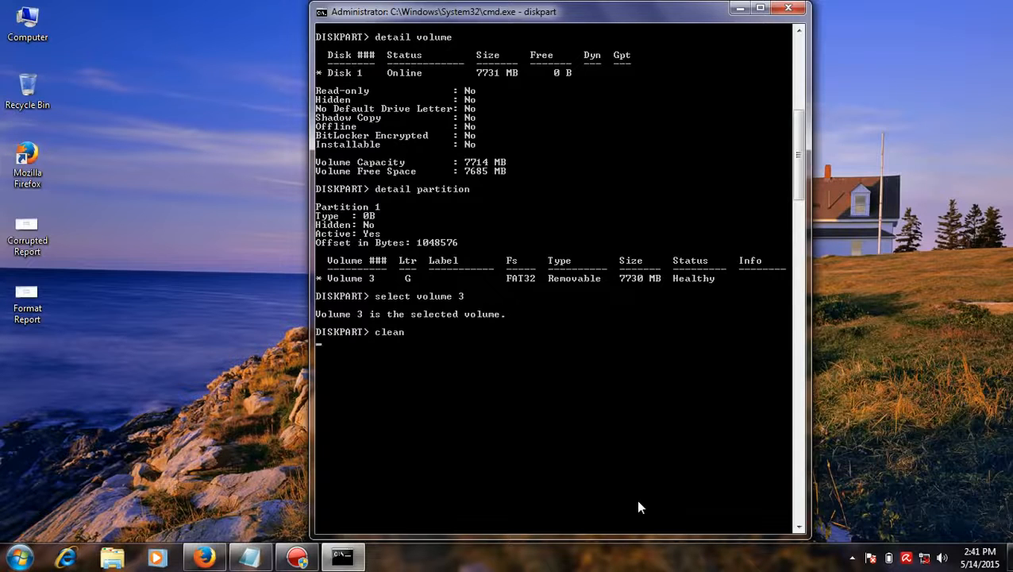
key("Return")
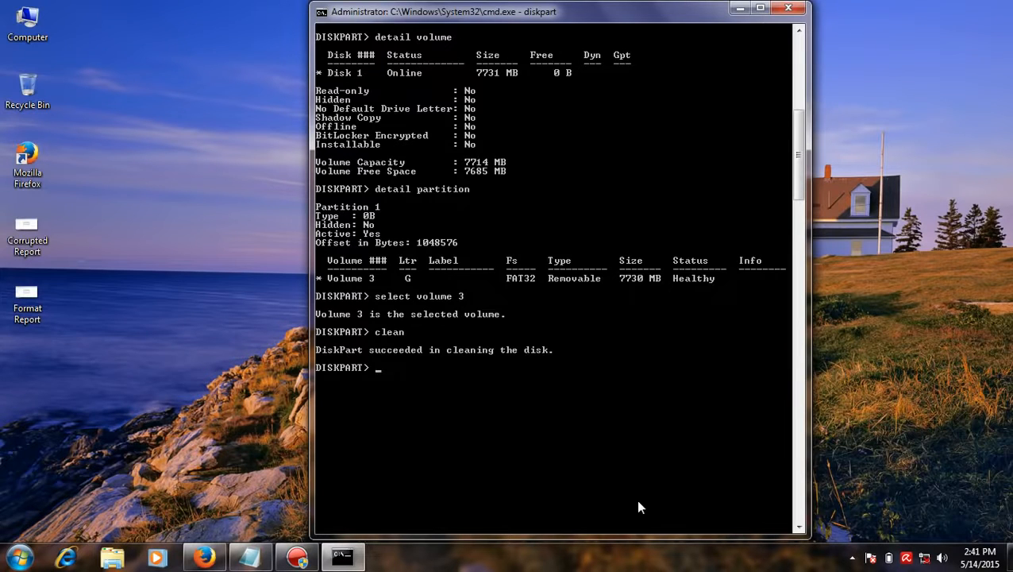
- Create a new primary partition on the cleaned disk
type("create")
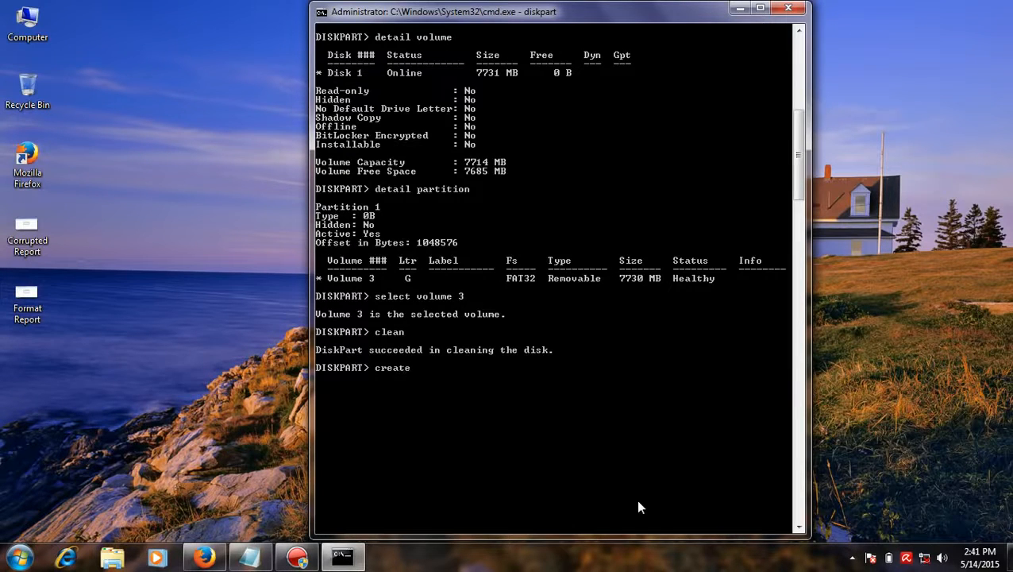
type("partition prima")
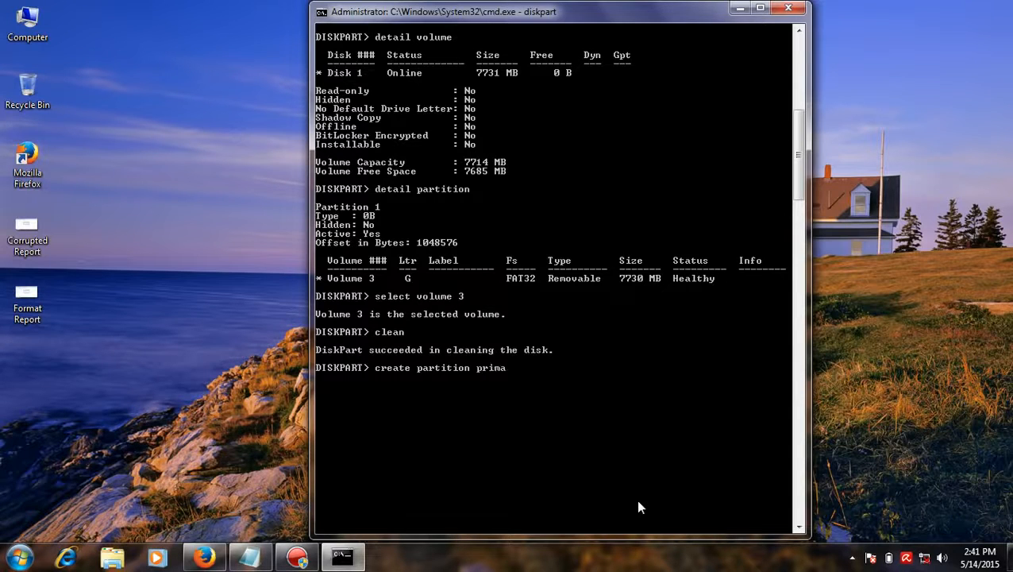
key("Return")
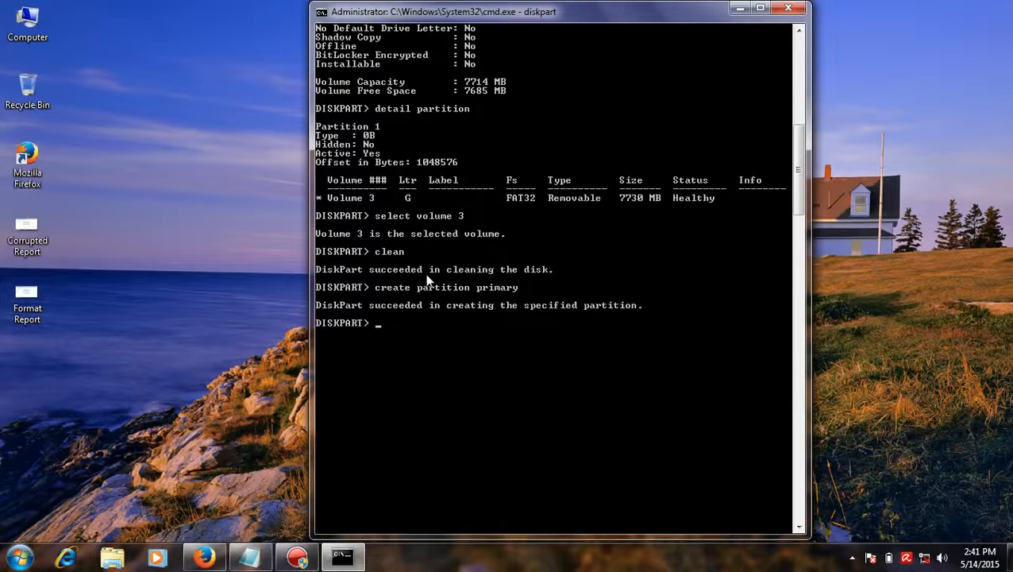
mouse_move(476, 362)
type("active")
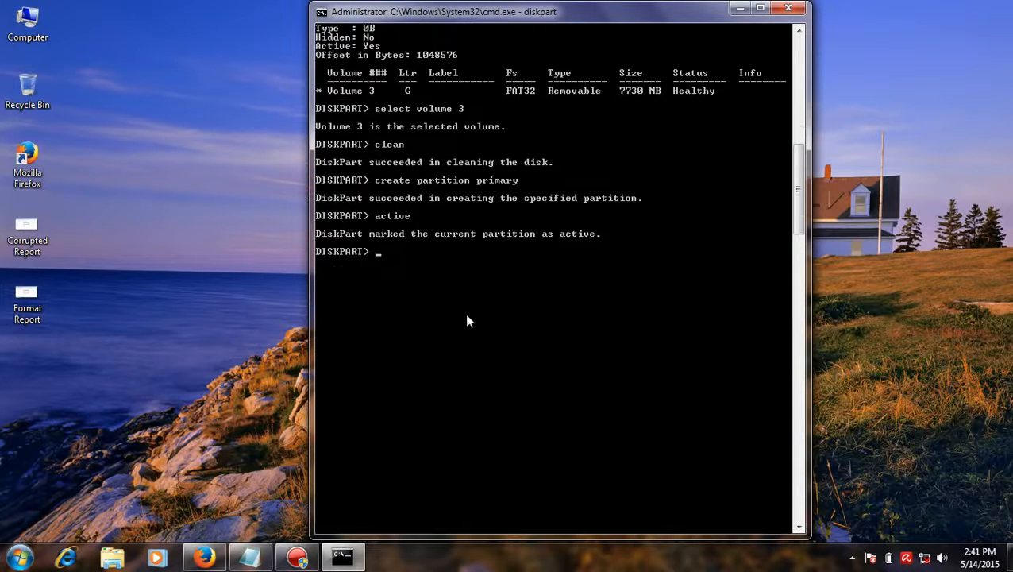
mouse_move(501, 277)
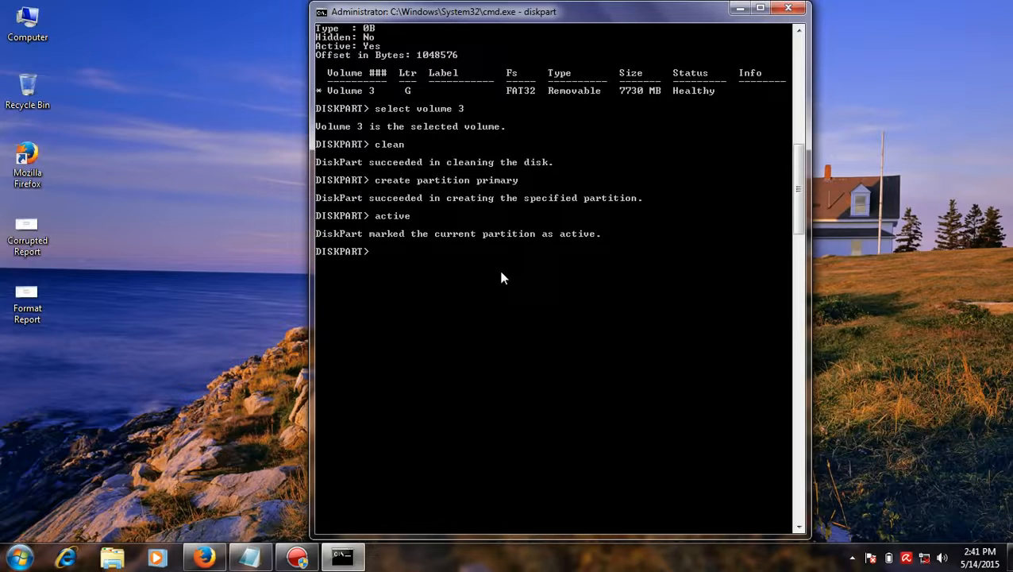
- Select partition 1 and mark it active
type("se")
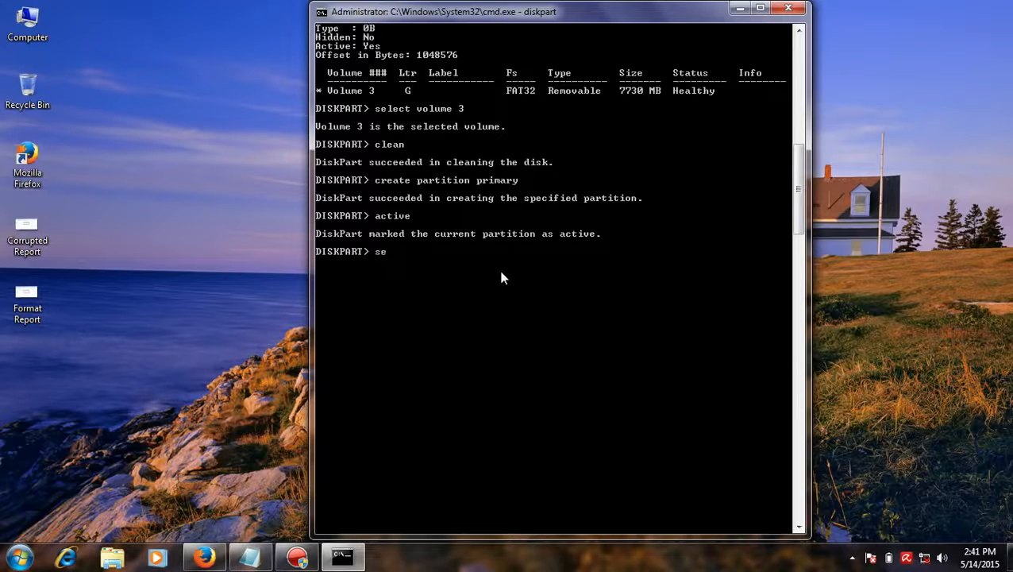
type("lect partition 1")
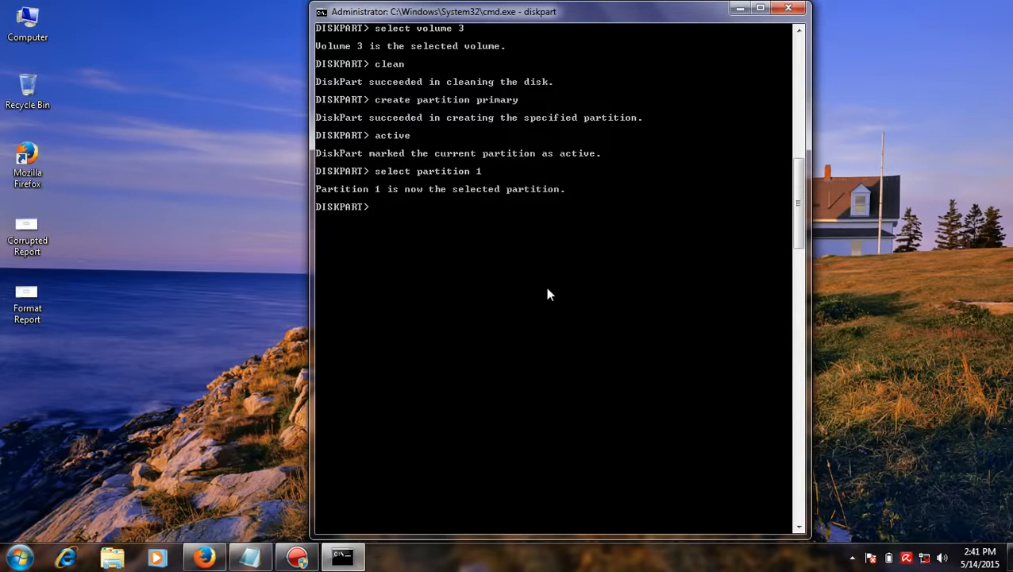
mouse_move(562, 441)
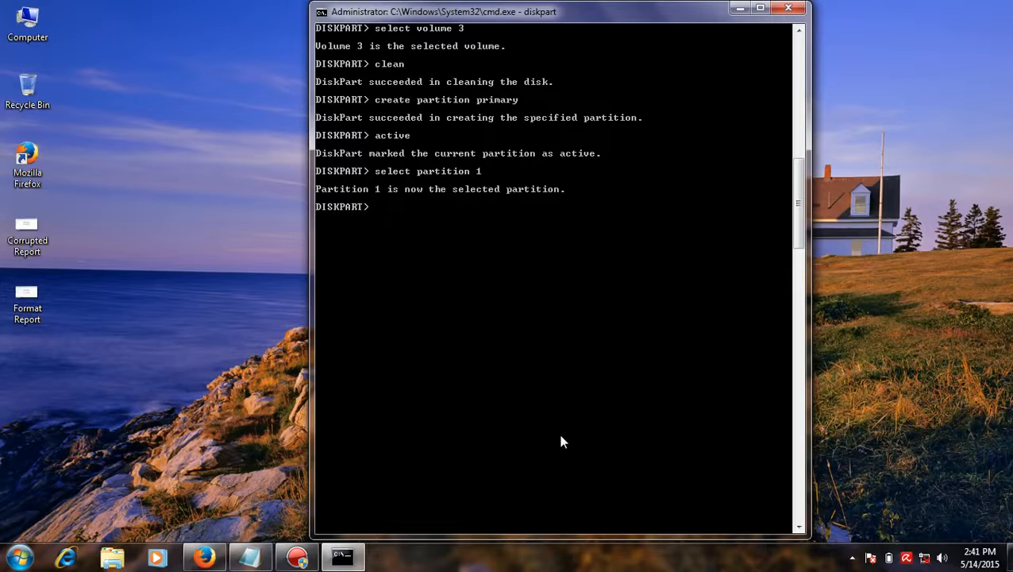
type("ac")
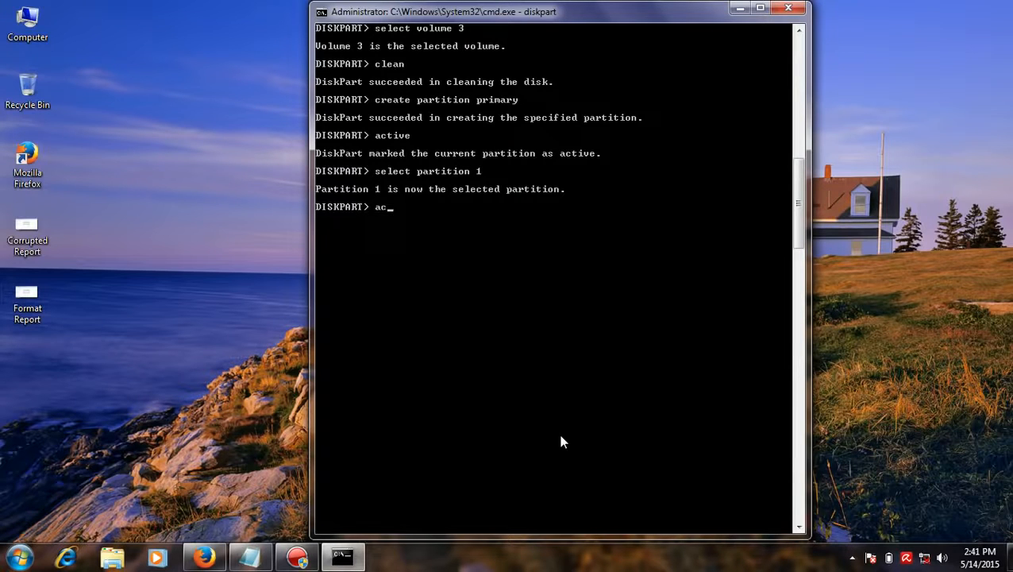
key("Return")
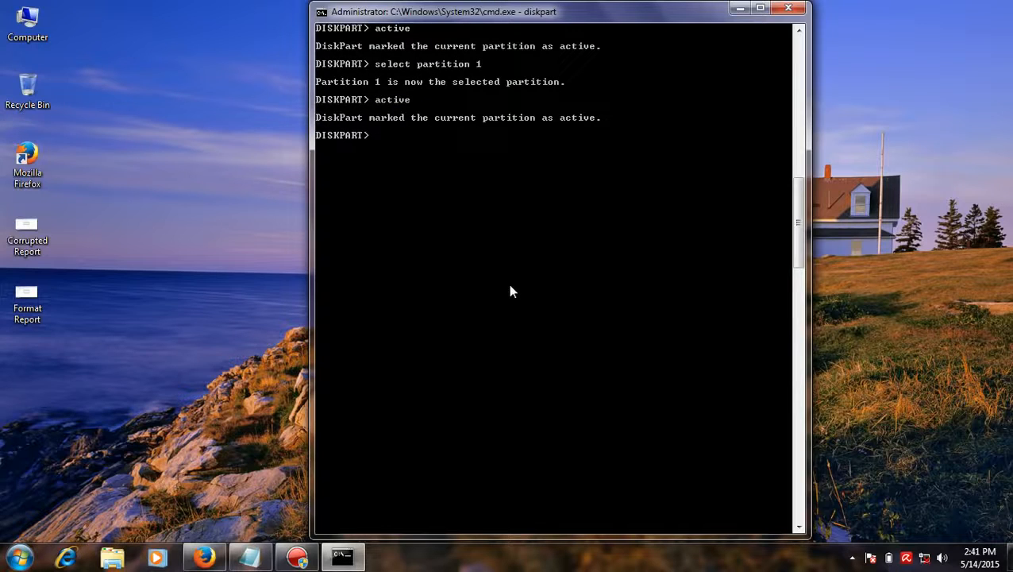
- Write the 'format fs=fat32 quick' command at the prompt without running it yet
type("fo")
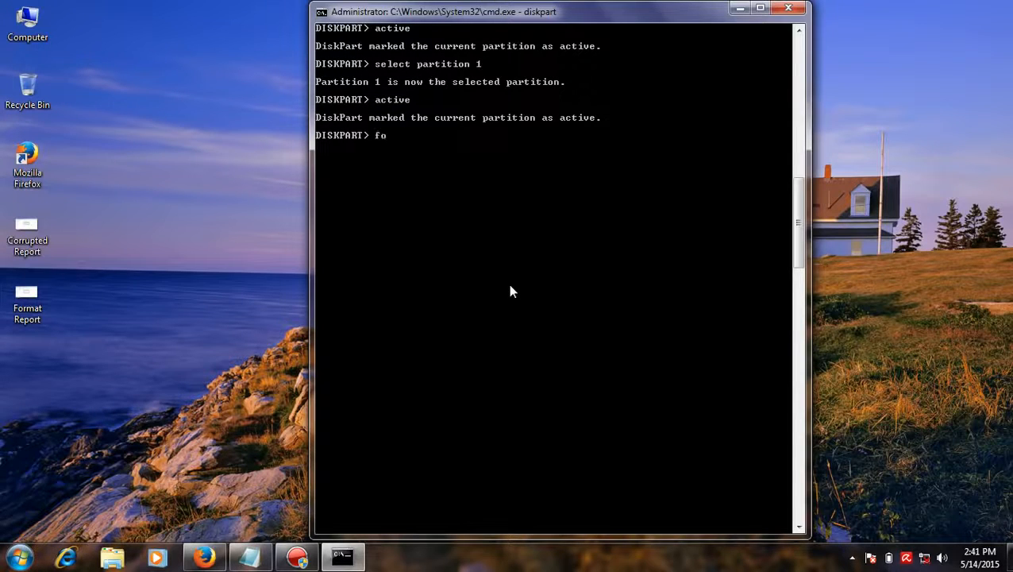
type("rmat")
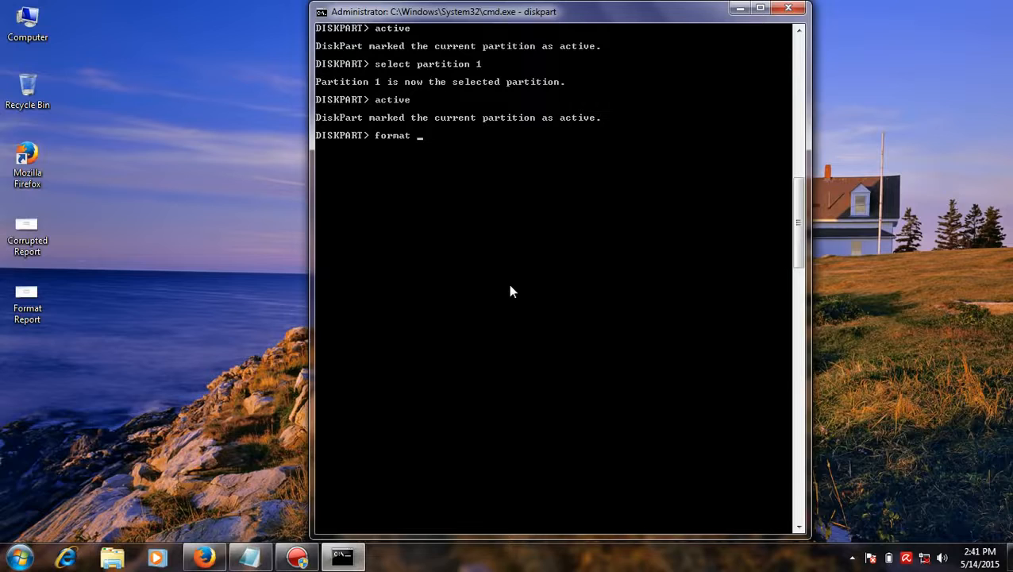
type("fs=")
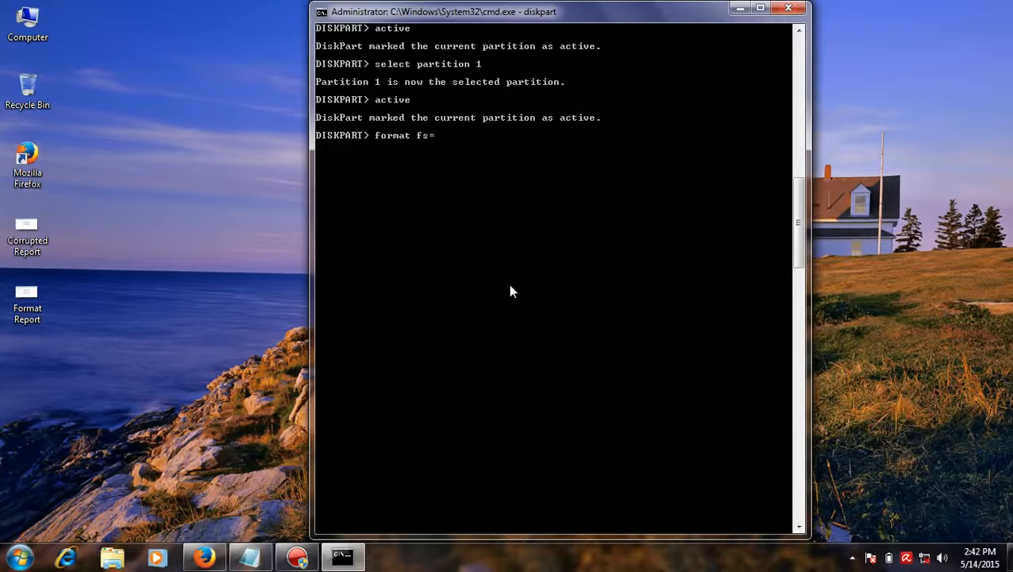
type("fat32")
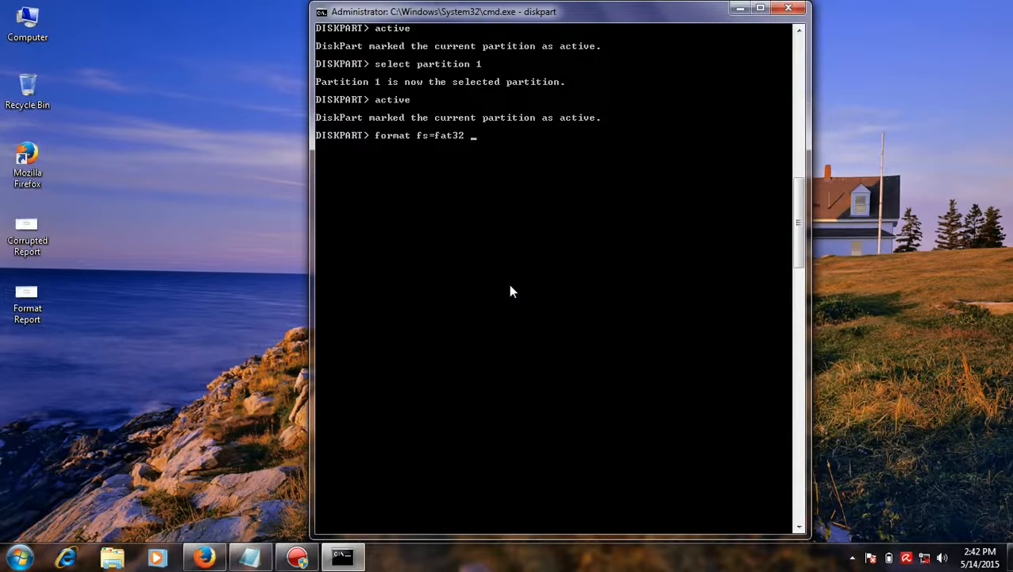
type("quick")
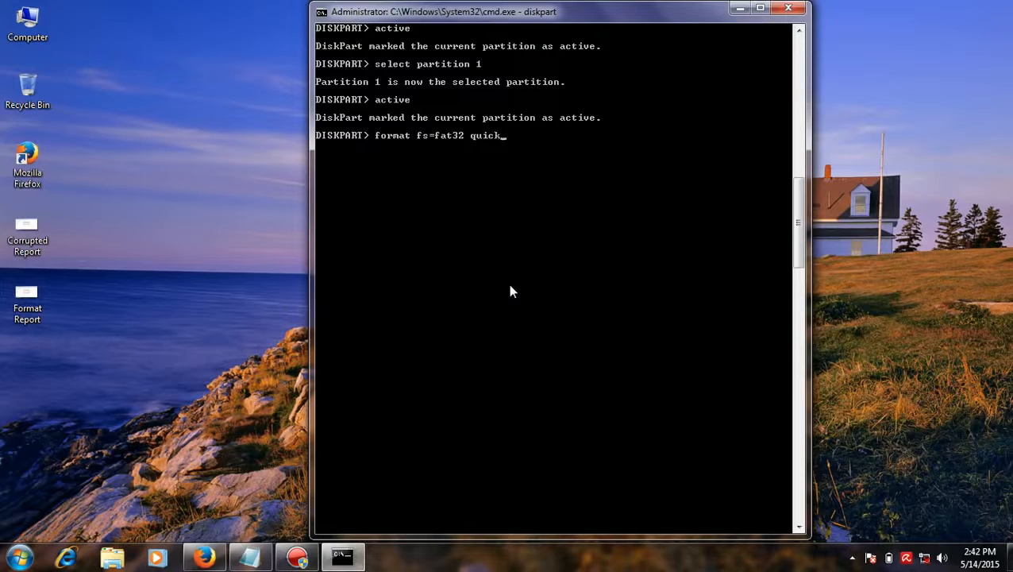
- Quick-format the partition as FAT32, assign it drive letter E, dismiss the AutoPlay popup and exit DiskPart
key("Return")
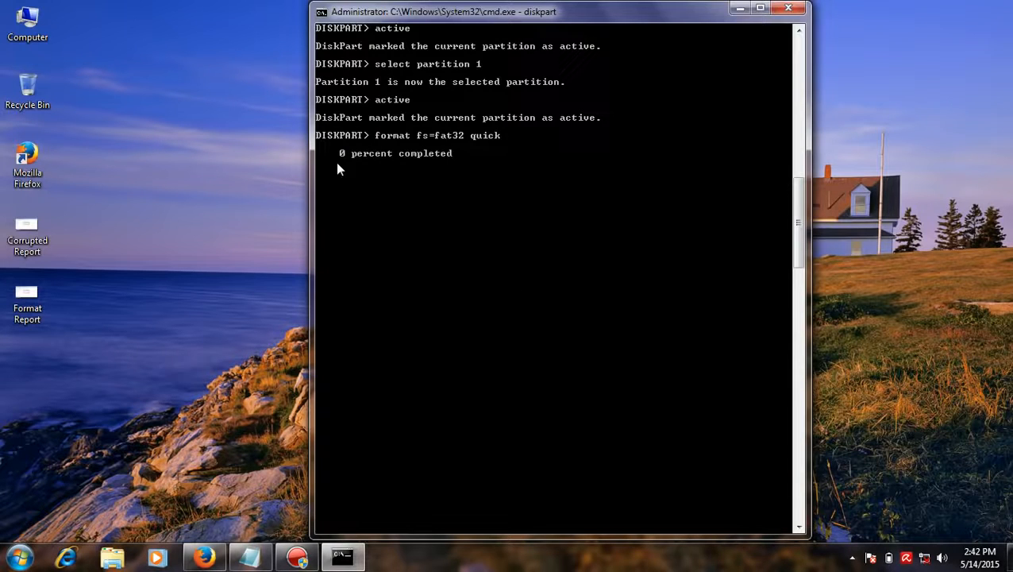
mouse_move(391, 190)
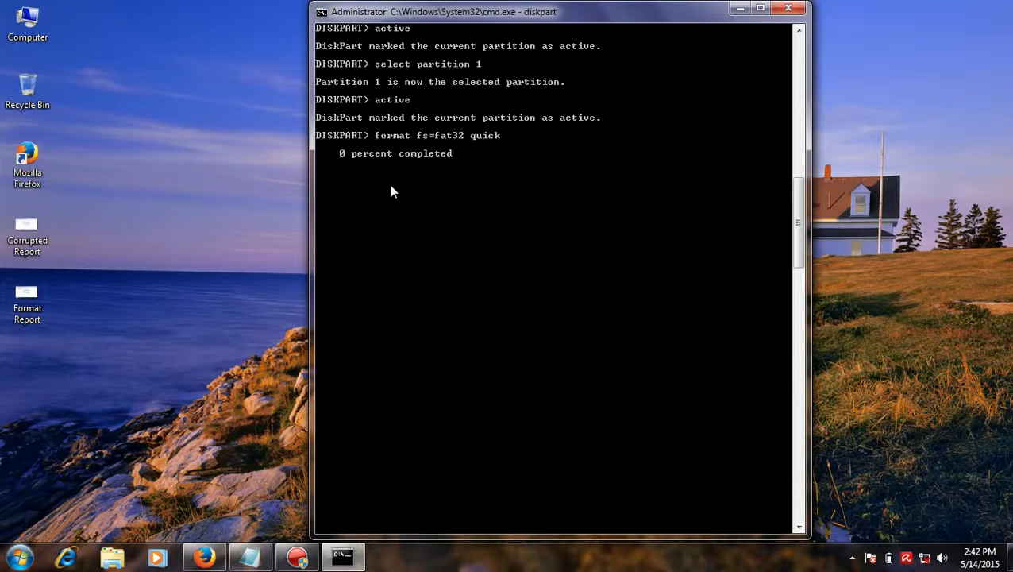
mouse_move(416, 162)
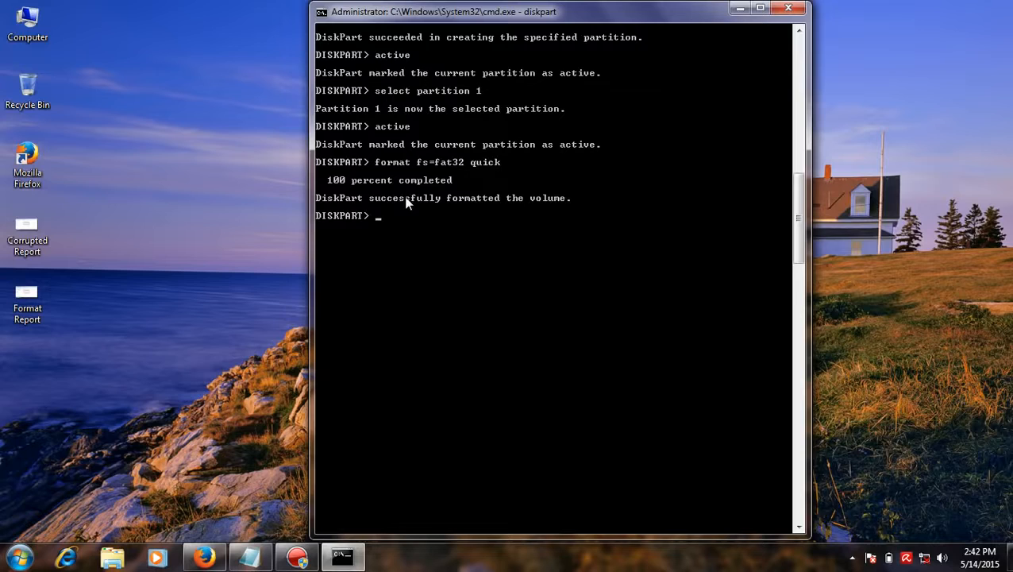
mouse_move(443, 267)
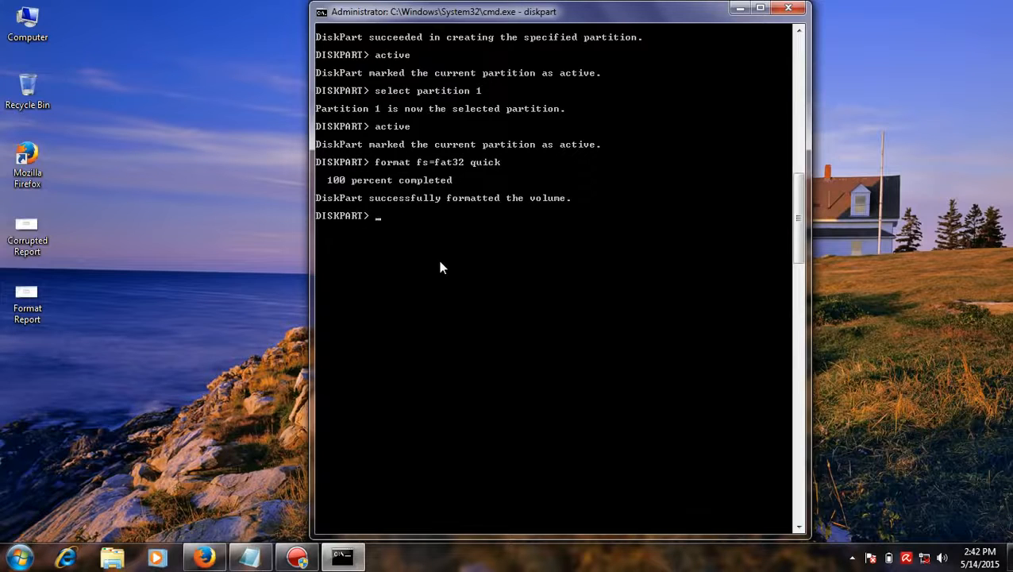
type("assign")
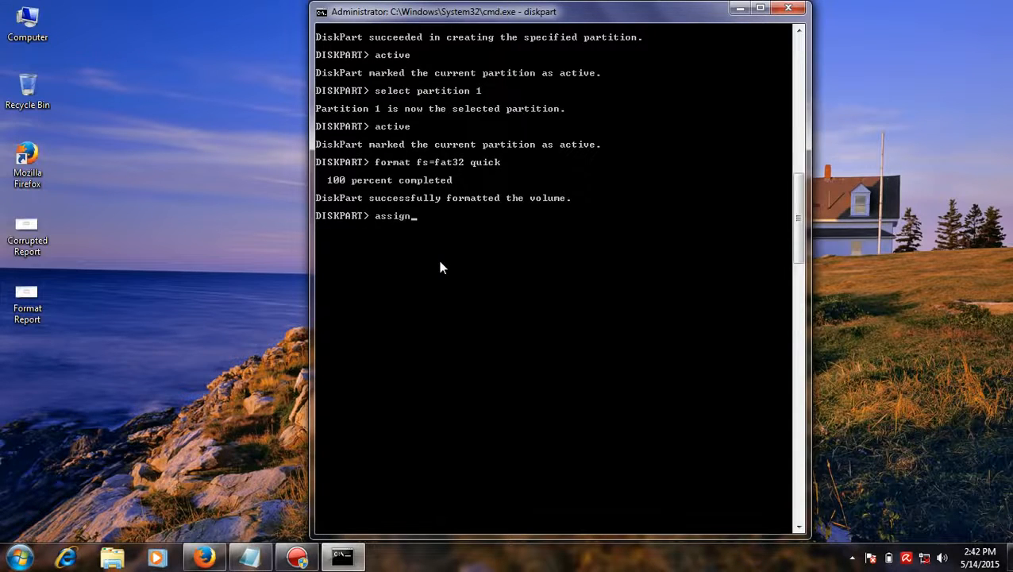
key("Return")
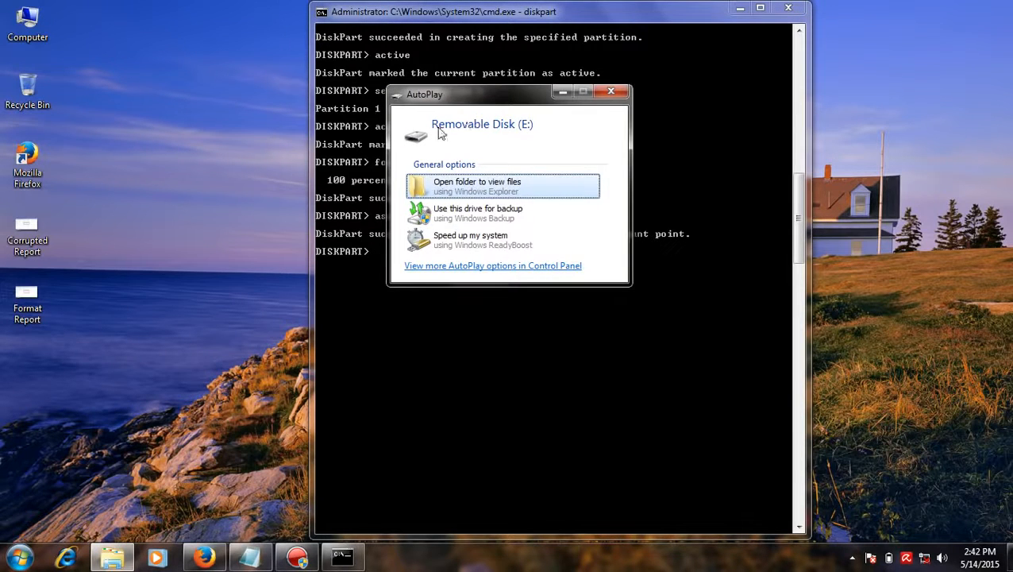
mouse_move(527, 135)
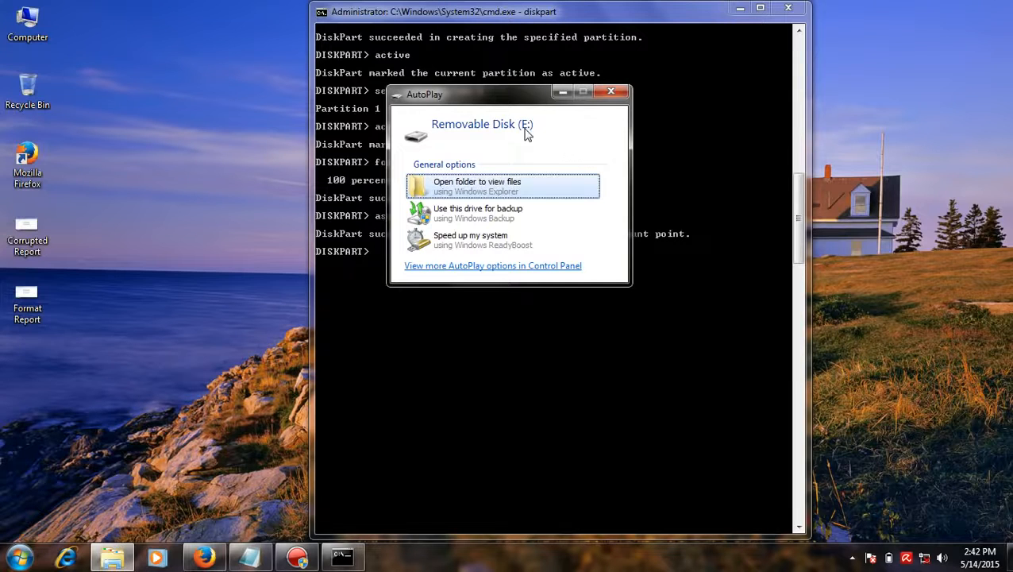
left_click(611, 91)
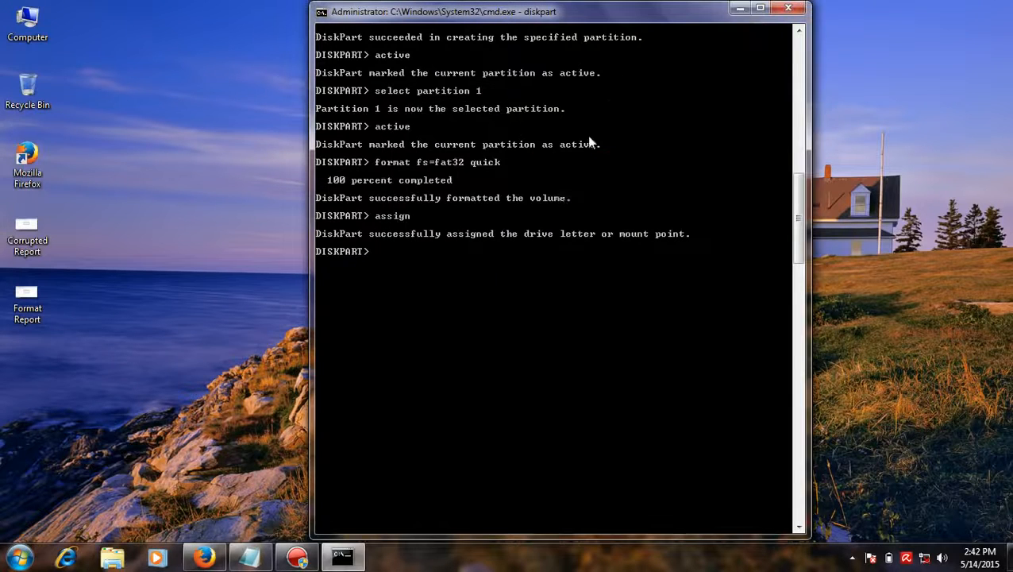
type("ex")
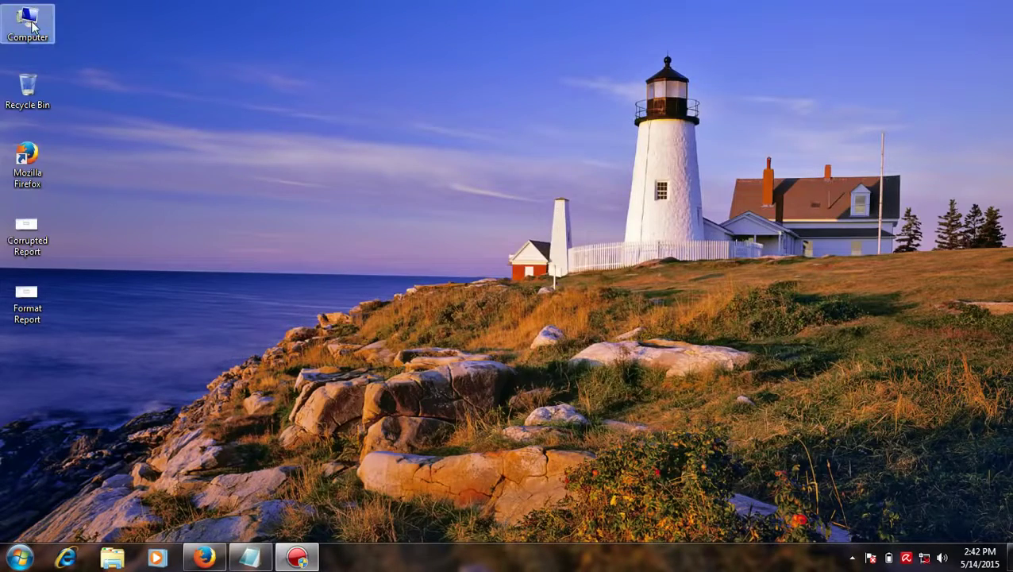
- Copy VLC Media Player from SOFTWARES (F:) onto Removable Disk (E:) via Send to
double_click(29, 22)
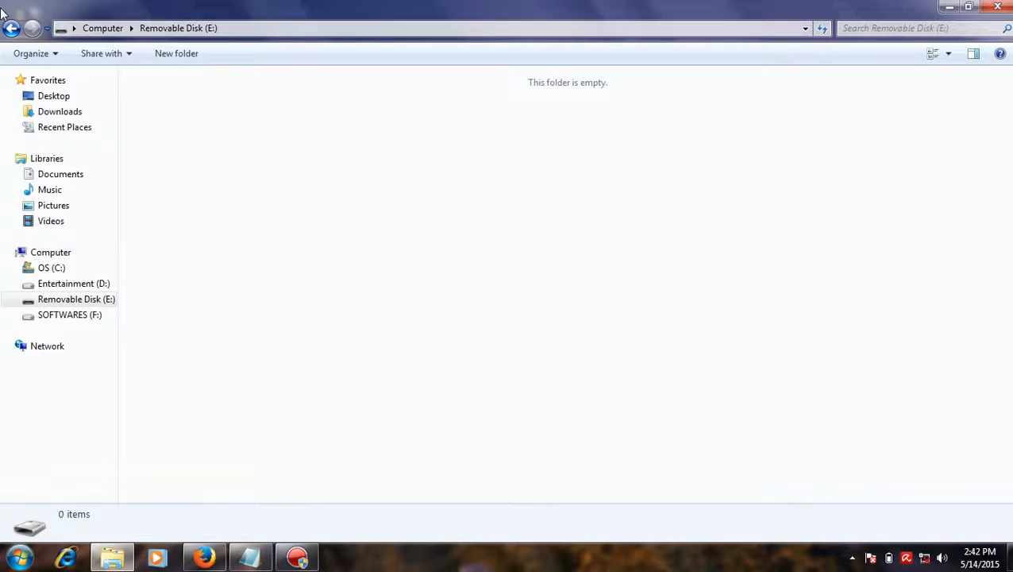
left_click(101, 29)
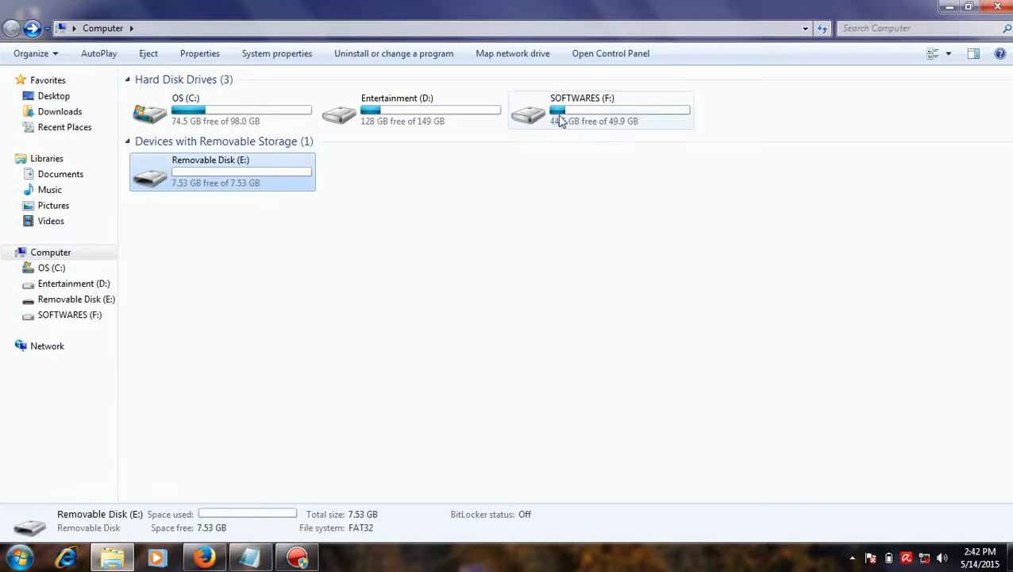
right_click(216, 178)
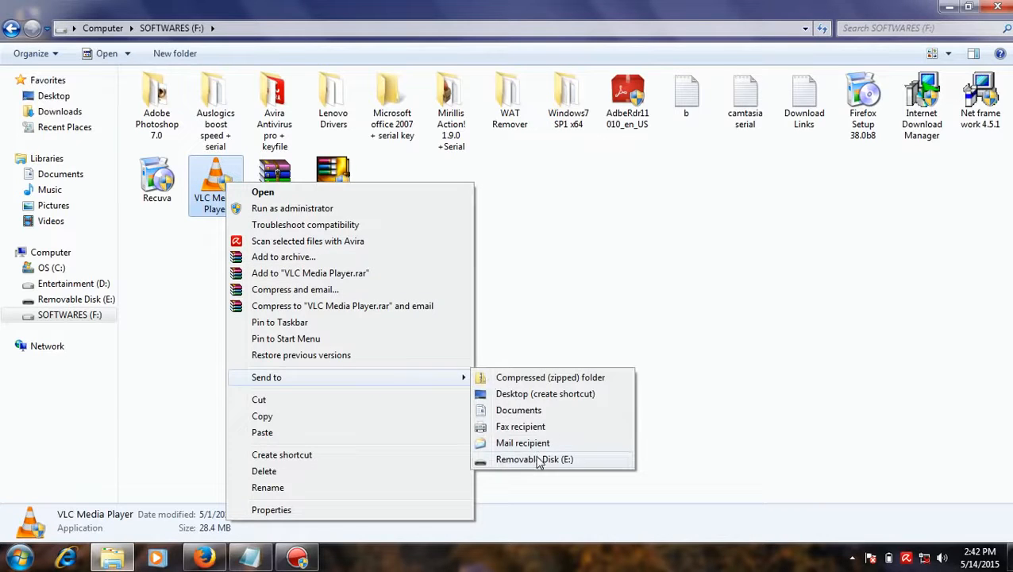
left_click(534, 459)
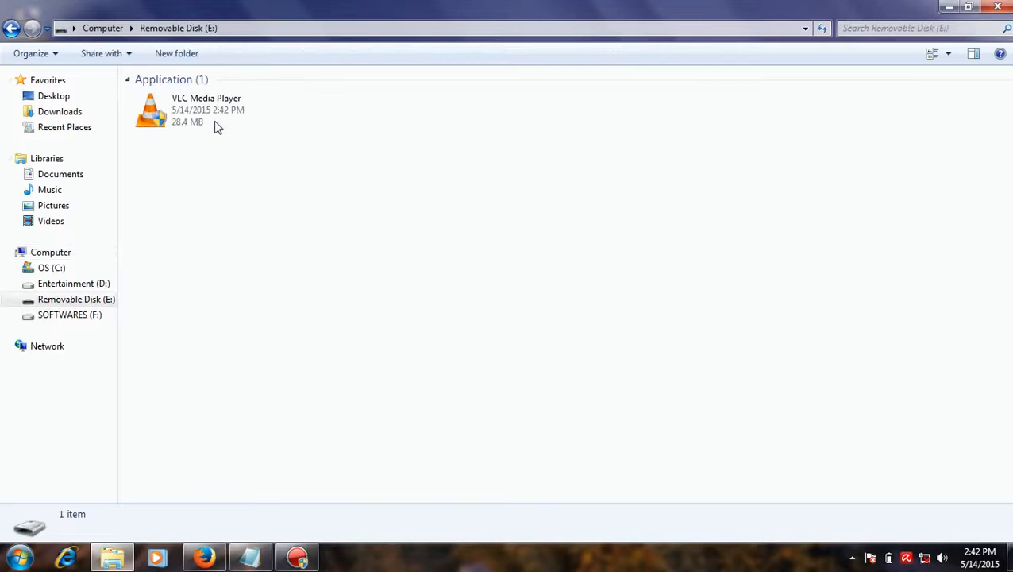
- Safely eject Removable Disk (E:) and bring up the Notepad list of DiskPart commands
left_click(13, 29)
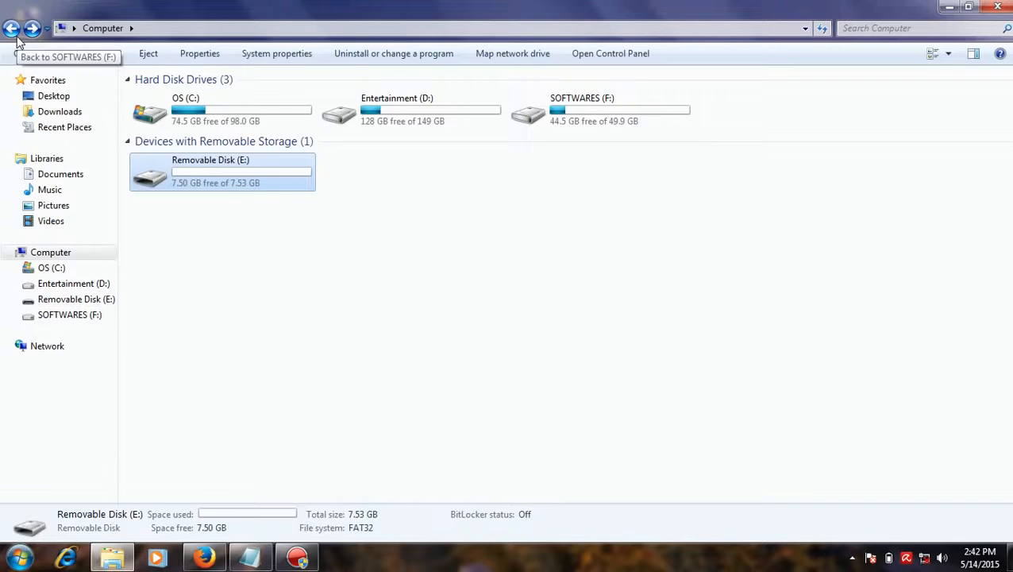
right_click(222, 172)
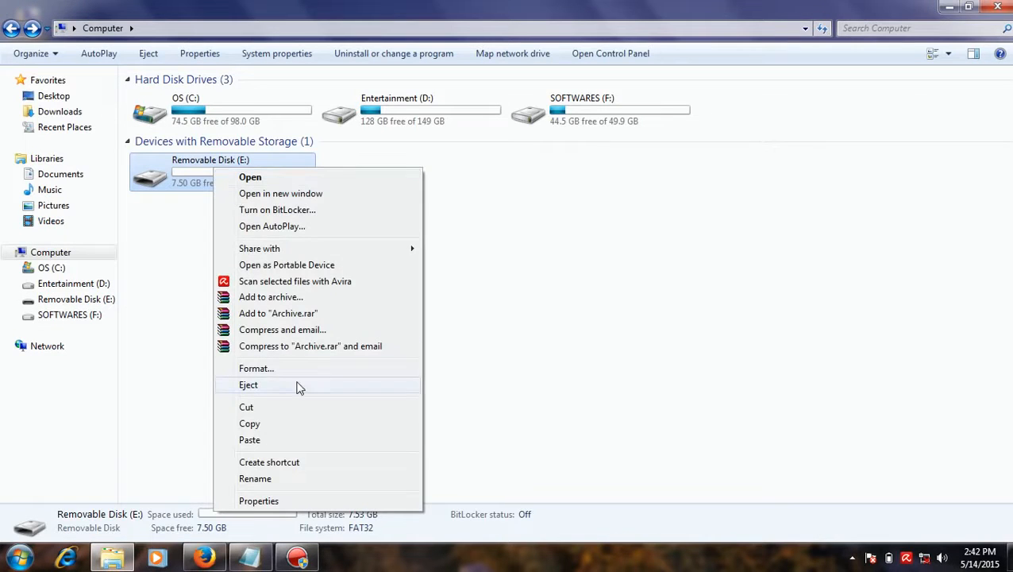
left_click(247, 384)
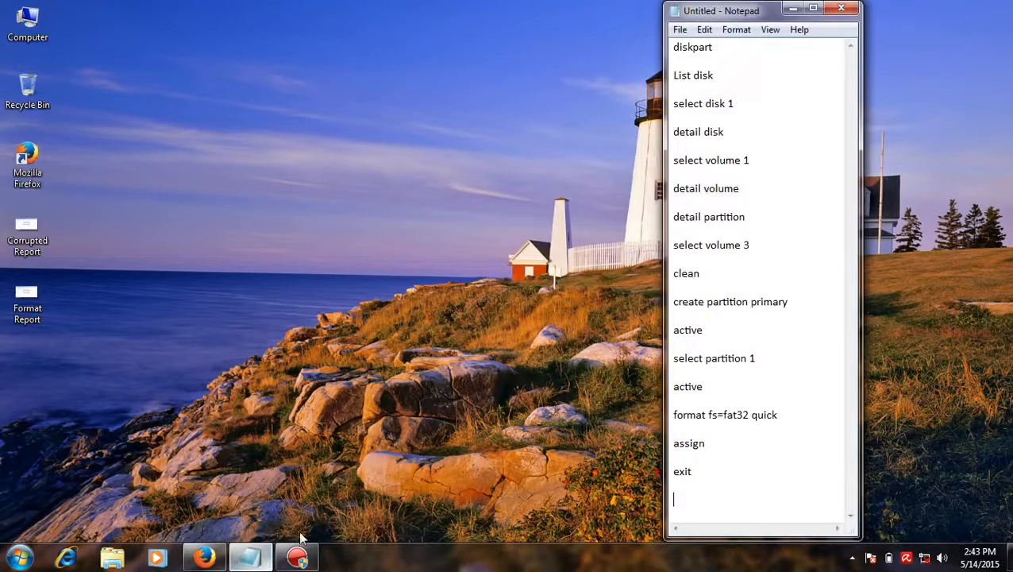
left_click_drag(673, 48, 746, 216)
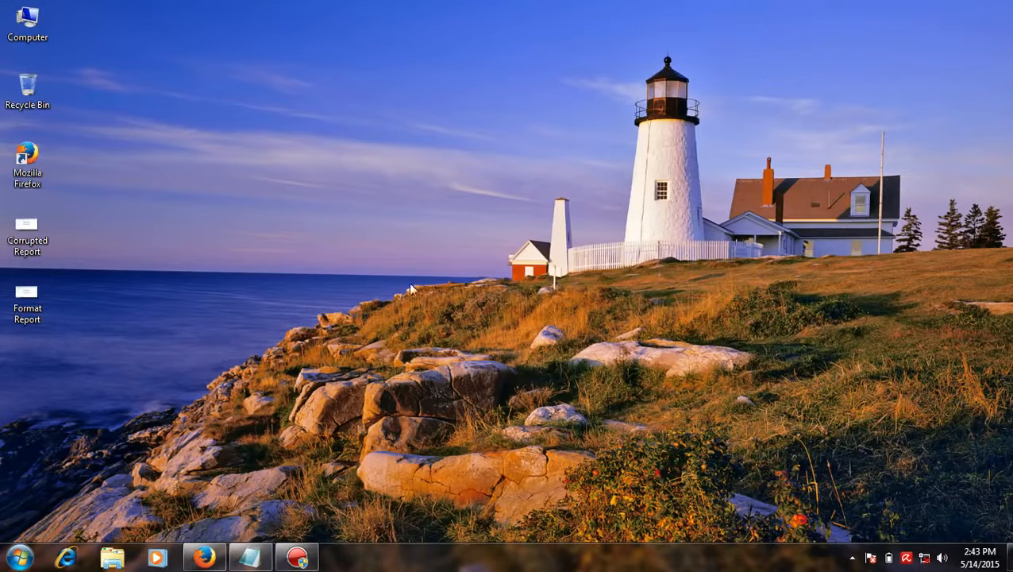
mouse_move(389, 340)
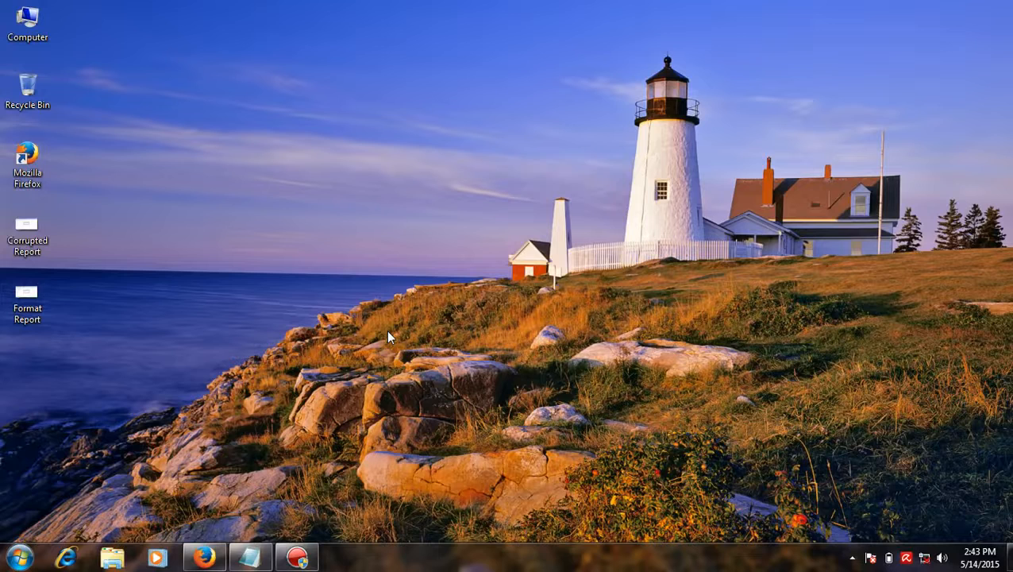
mouse_move(385, 284)
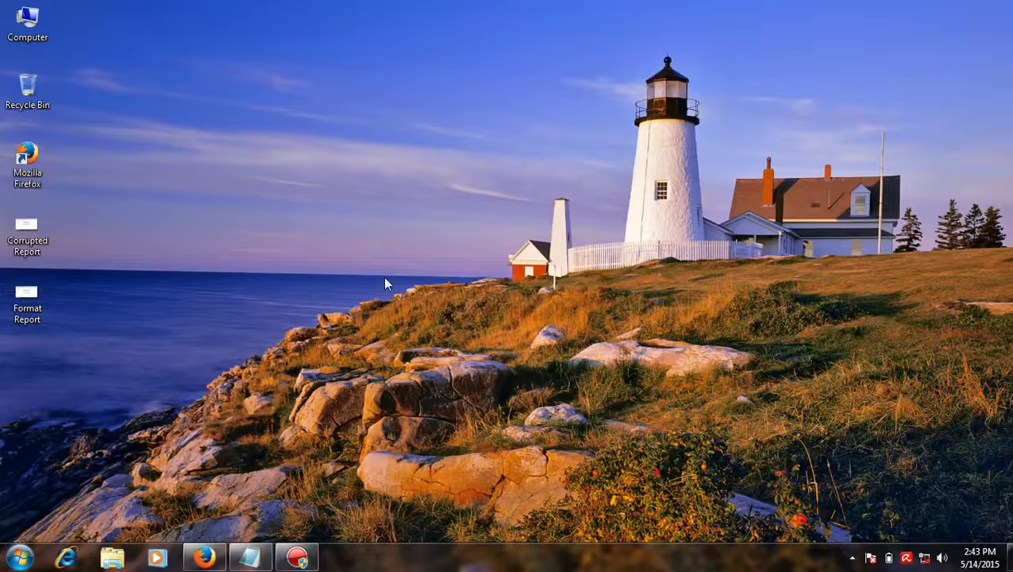
mouse_move(413, 219)
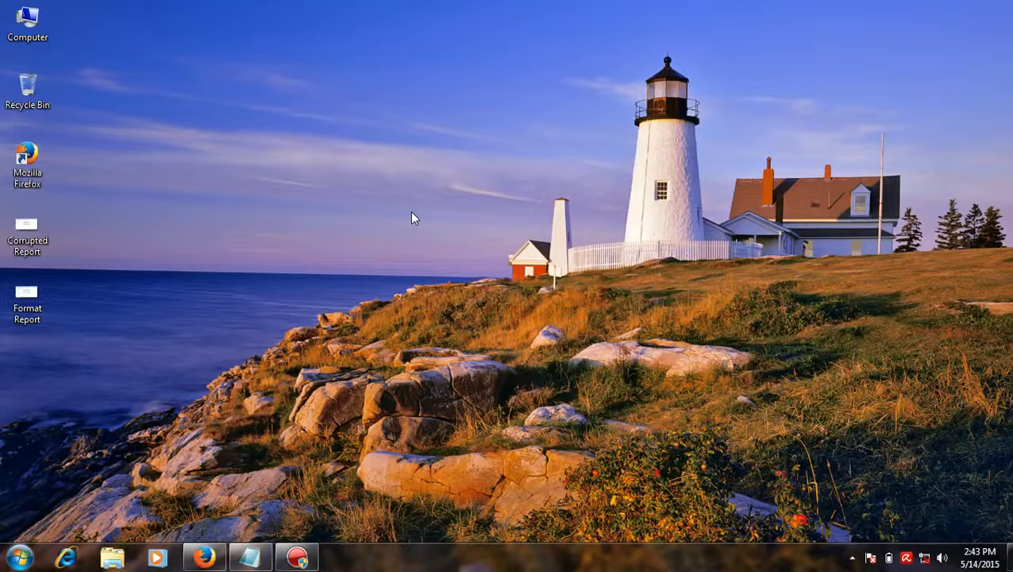